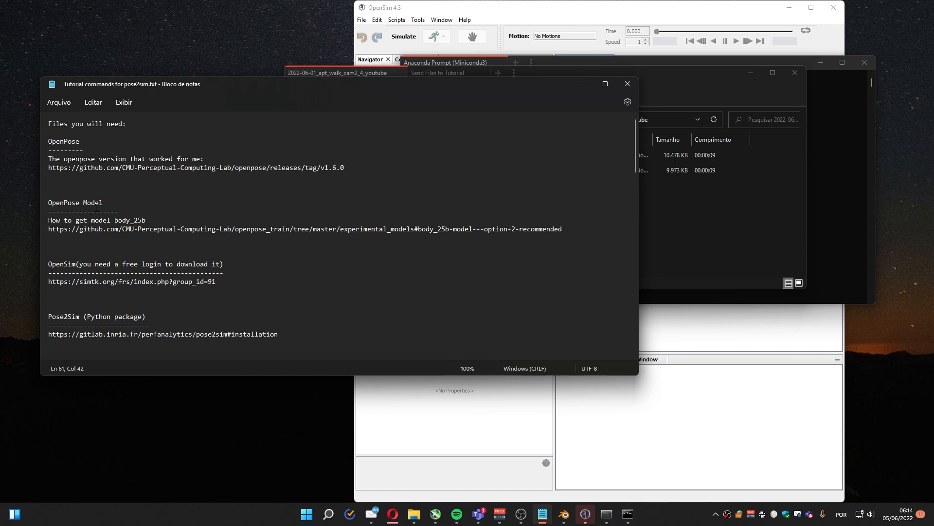
Step: Scroll the Pose2Sim tutorial notes past the OpenSim heading to the required project root folders
scroll(down, 3)
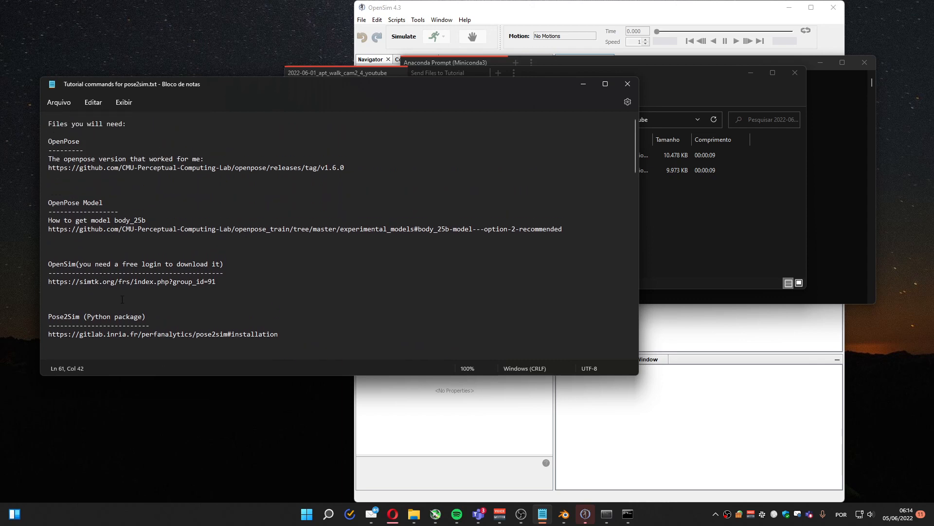
mouse_move(126, 297)
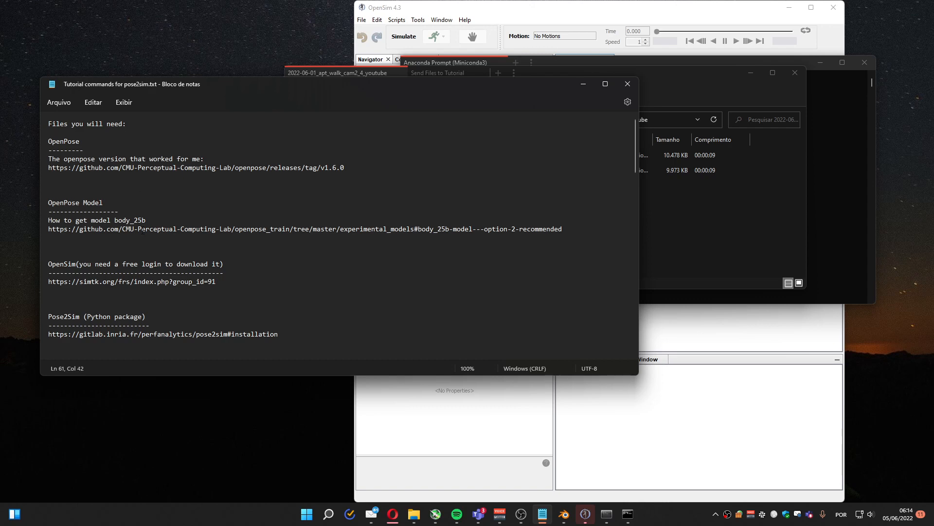
double_click(61, 264)
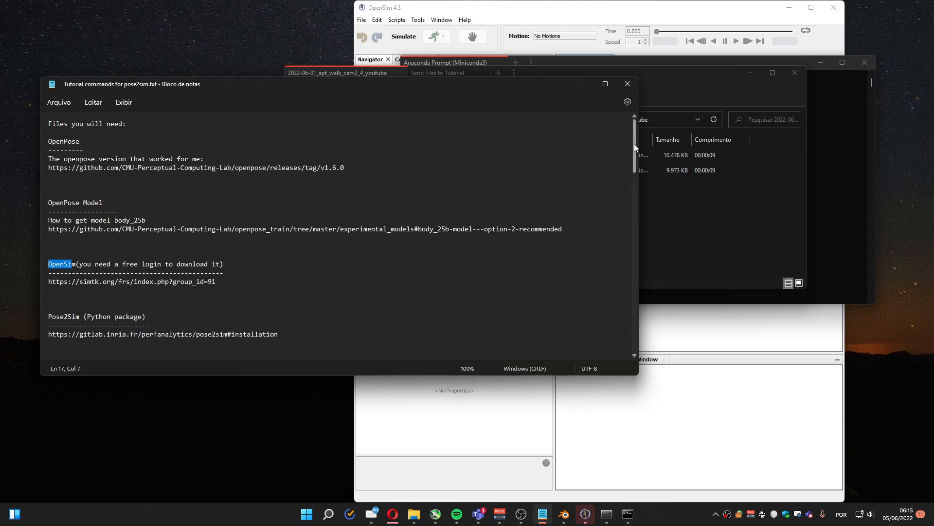
scroll(down, 3)
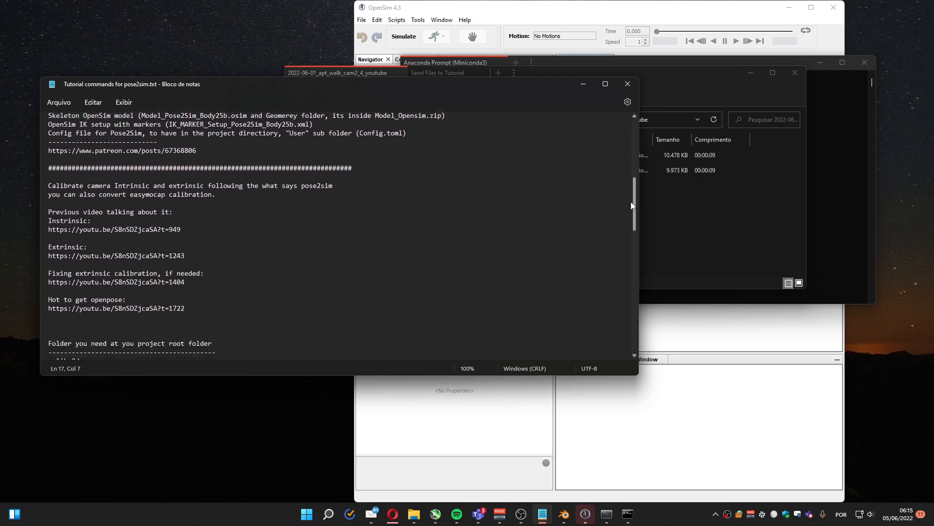
scroll(down, 3)
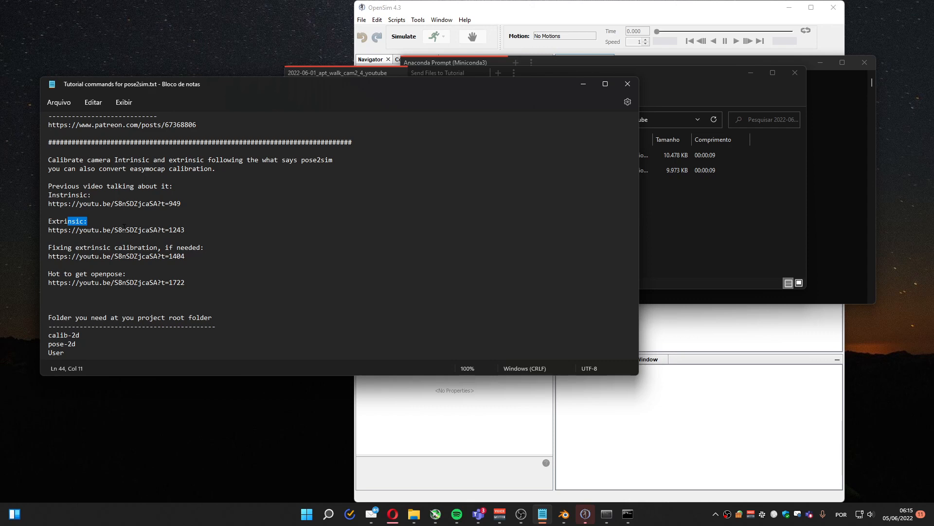
mouse_move(358, 263)
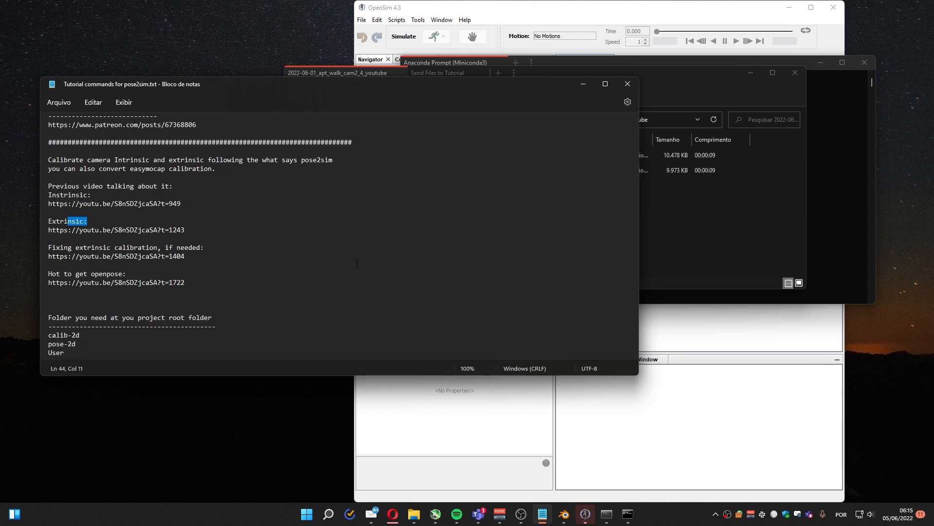
mouse_move(655, 74)
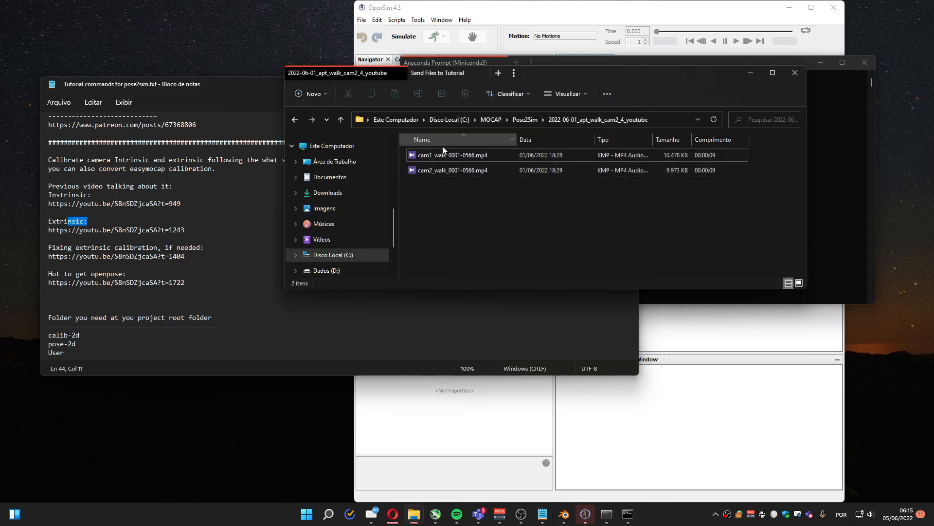
Step: Select the first camera's walking video in the project folder and double-click it
click(452, 154)
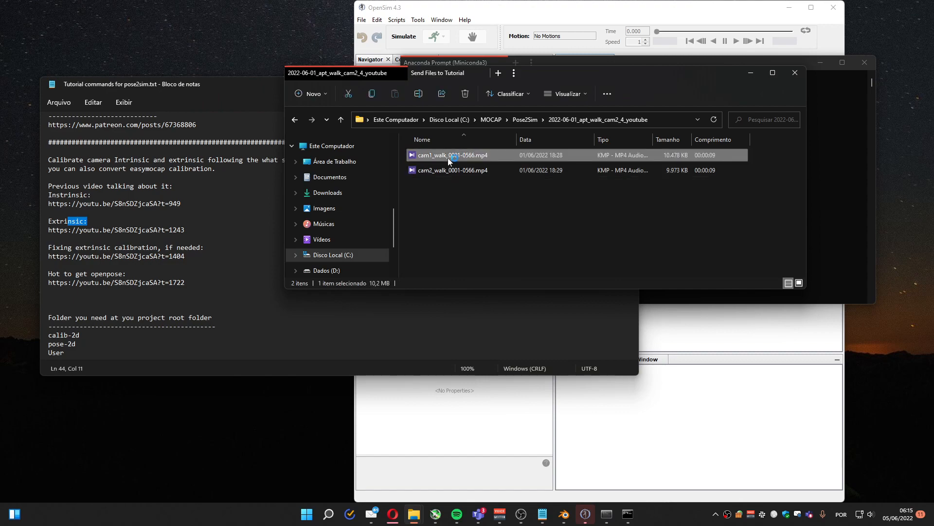
double_click(450, 155)
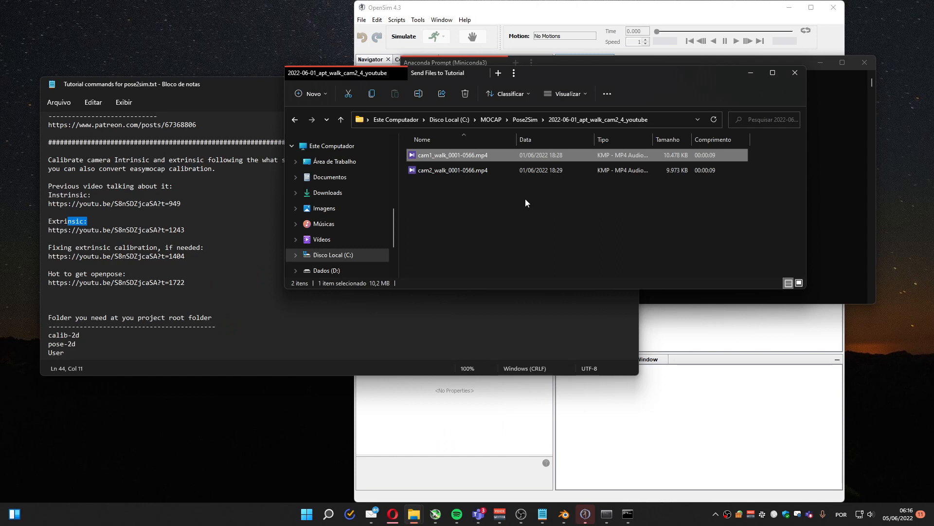
mouse_move(500, 218)
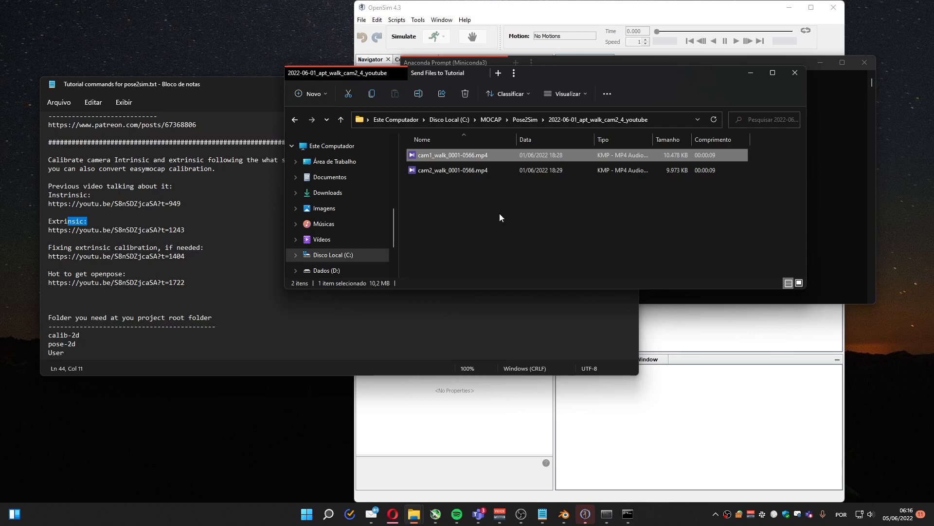
mouse_move(728, 80)
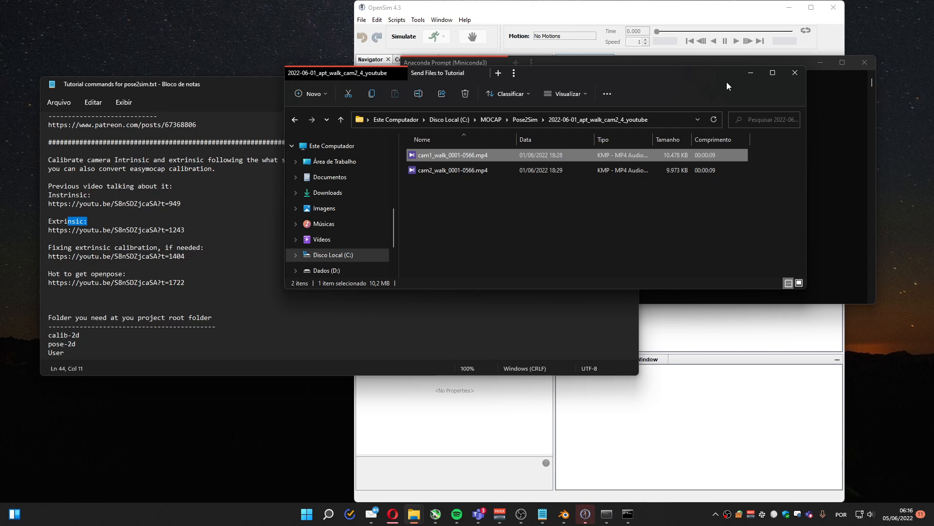
mouse_move(432, 199)
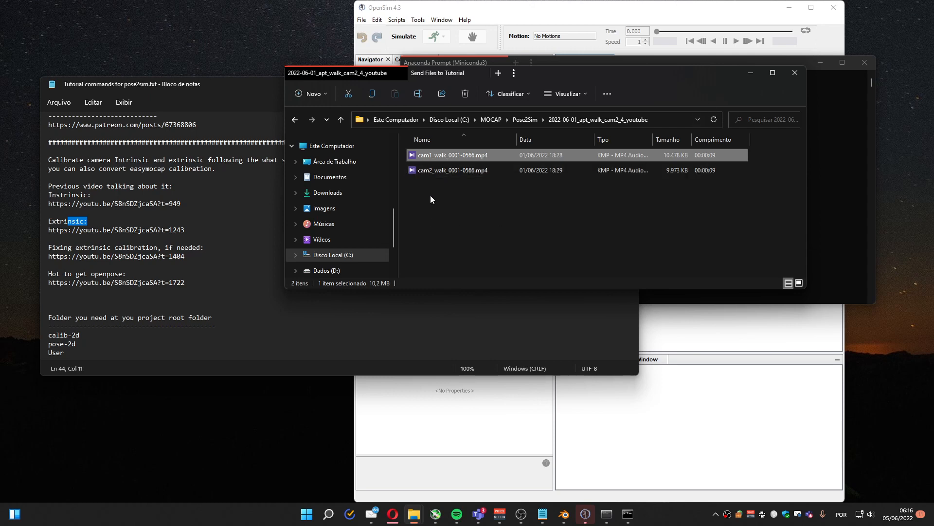
mouse_move(451, 155)
text(c)
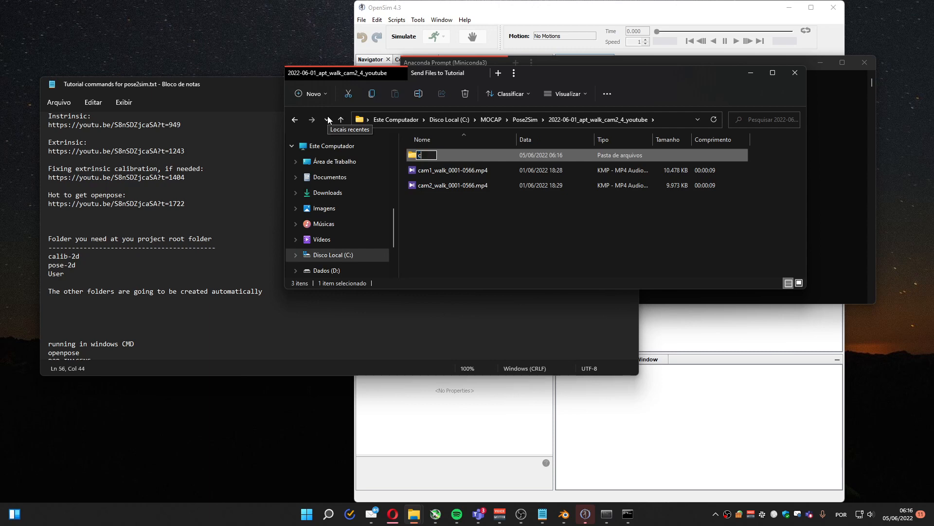
Step: Name the new folder calib-2d and create another new folder
text(alib-2d)
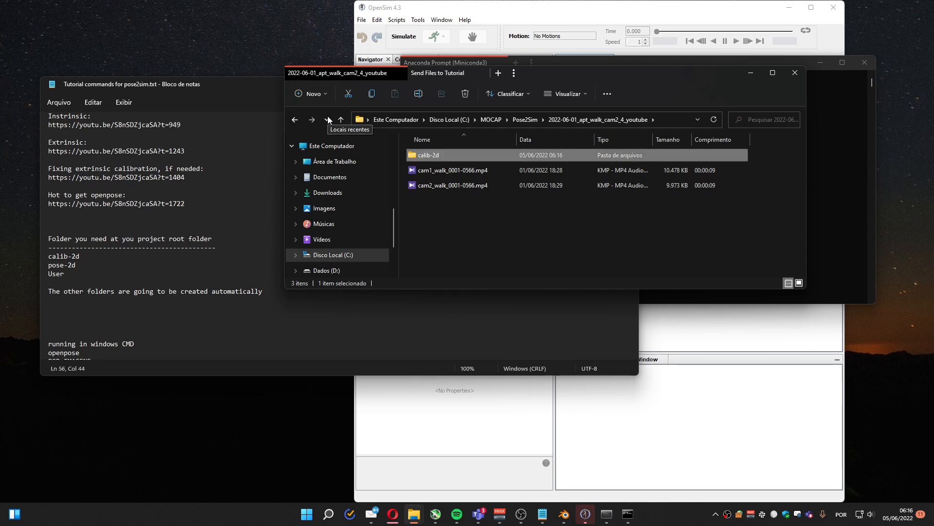
mouse_move(315, 102)
text(pose-2d)
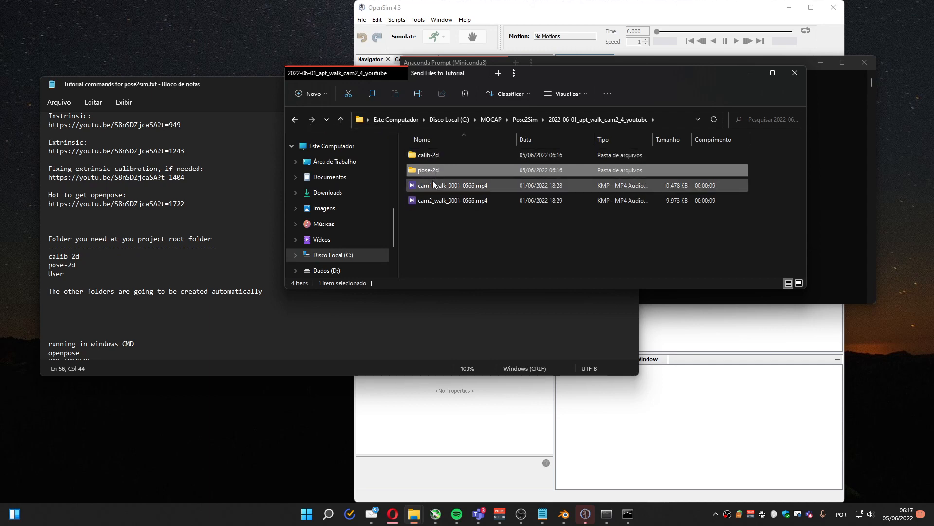
click(310, 94)
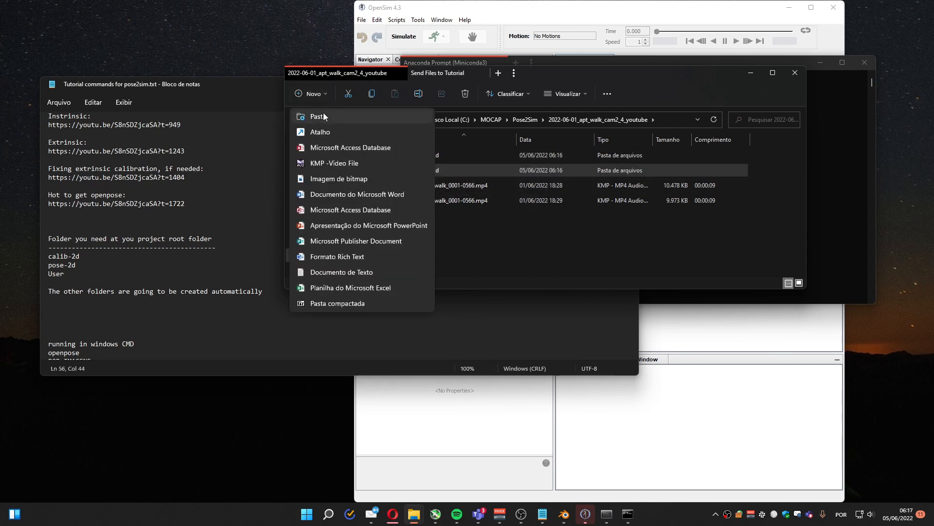
click(317, 117)
text(User)
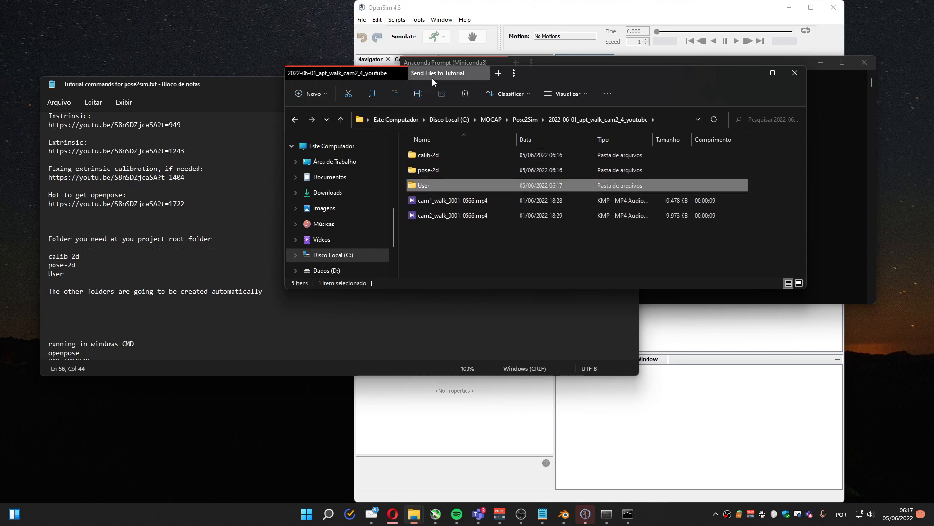
Step: Copy Config.toml from the tutorial files into the project's User folder
click(438, 73)
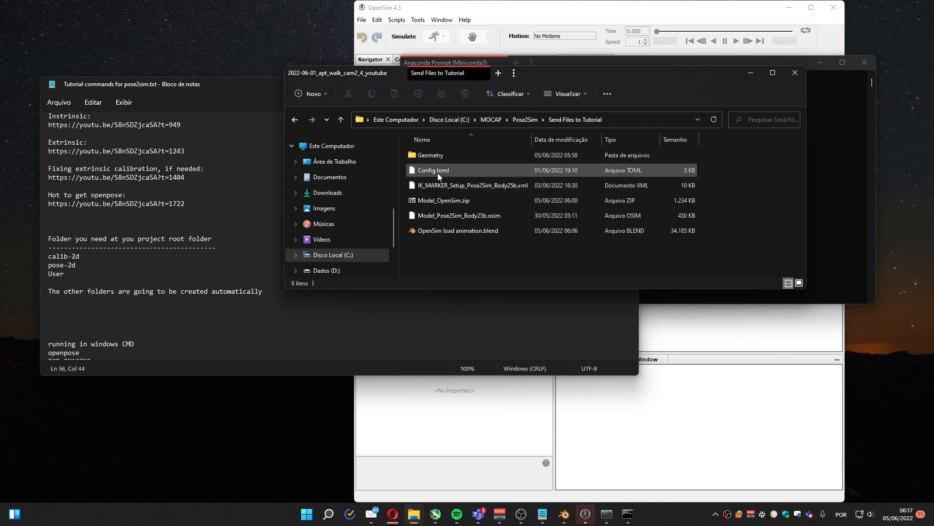
mouse_move(432, 170)
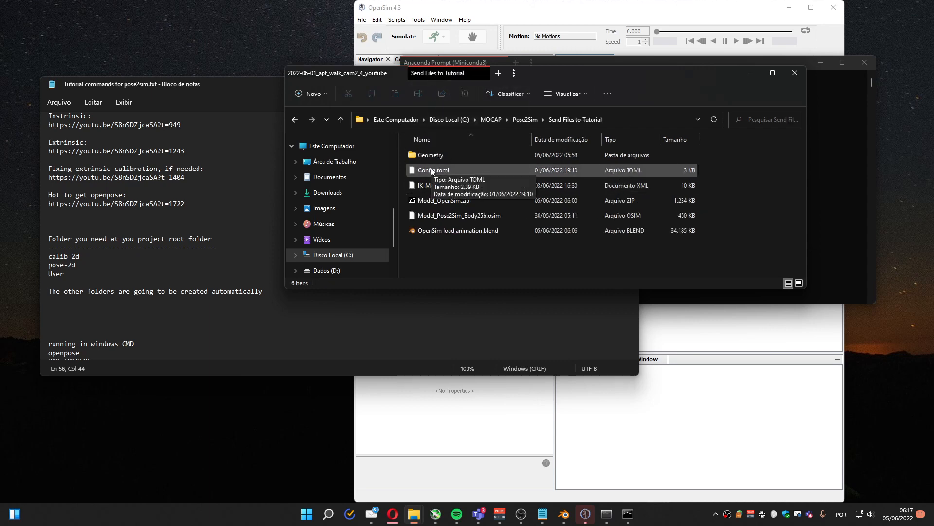
click(433, 170)
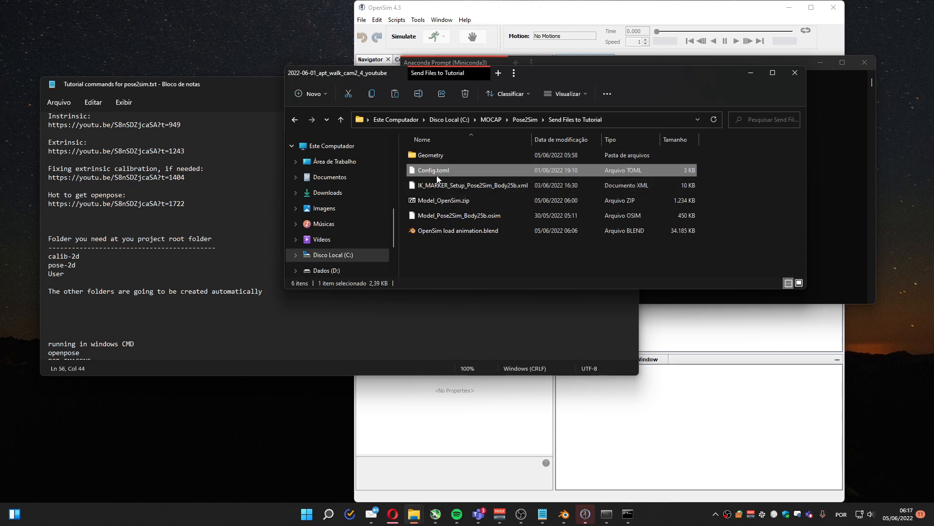
mouse_move(437, 179)
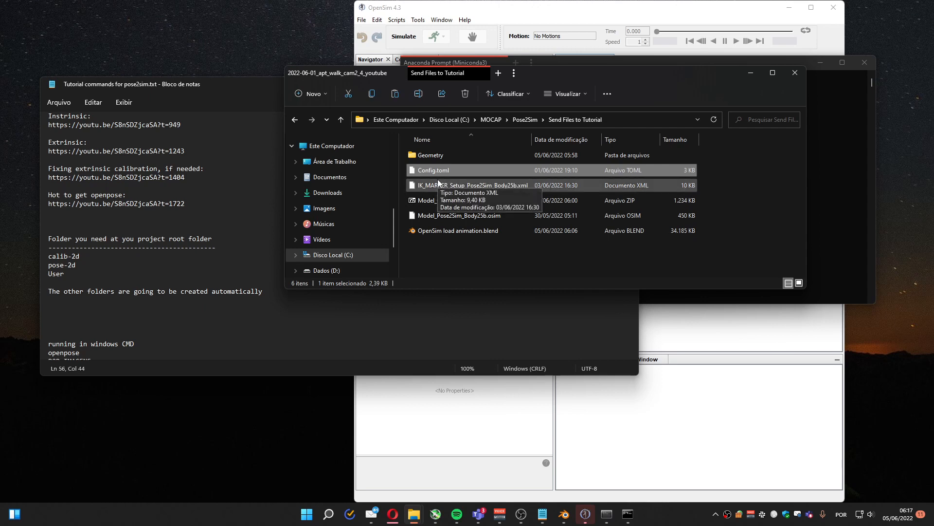
click(338, 73)
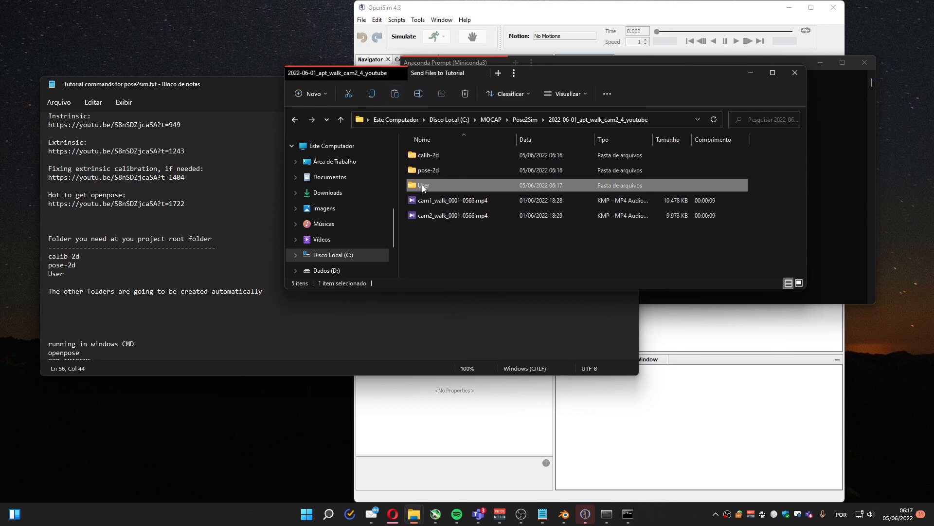
double_click(423, 184)
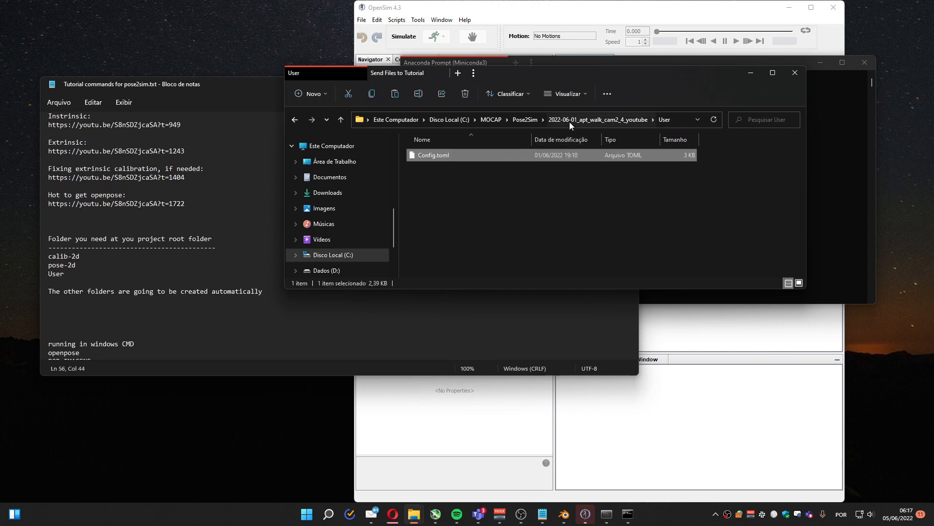
click(341, 119)
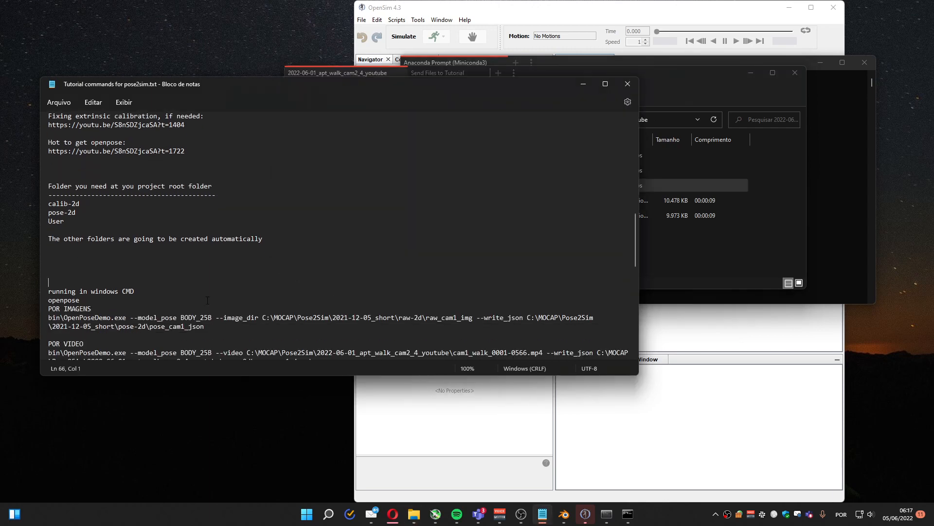
Step: Open a command prompt and navigate into D:\Blender\openpose\Flir3dGPU_1.5.1
double_click(63, 300)
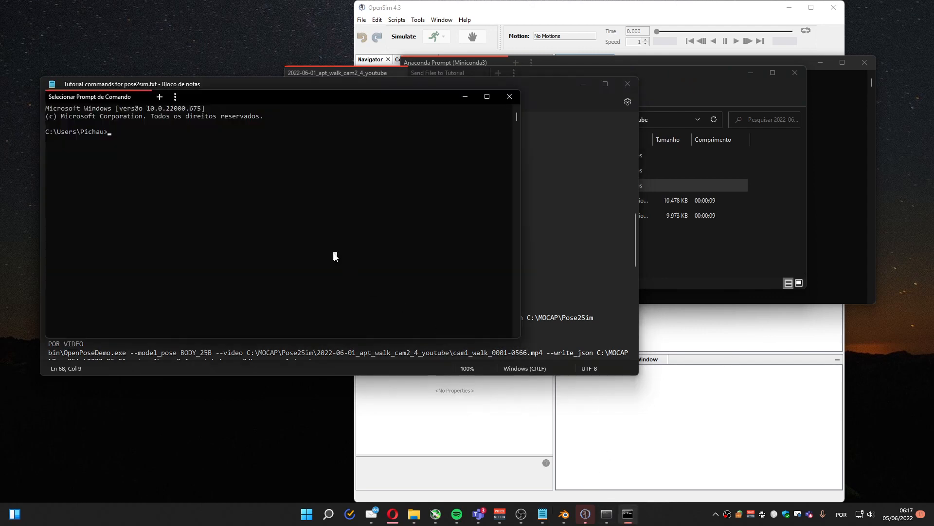
text(d:)
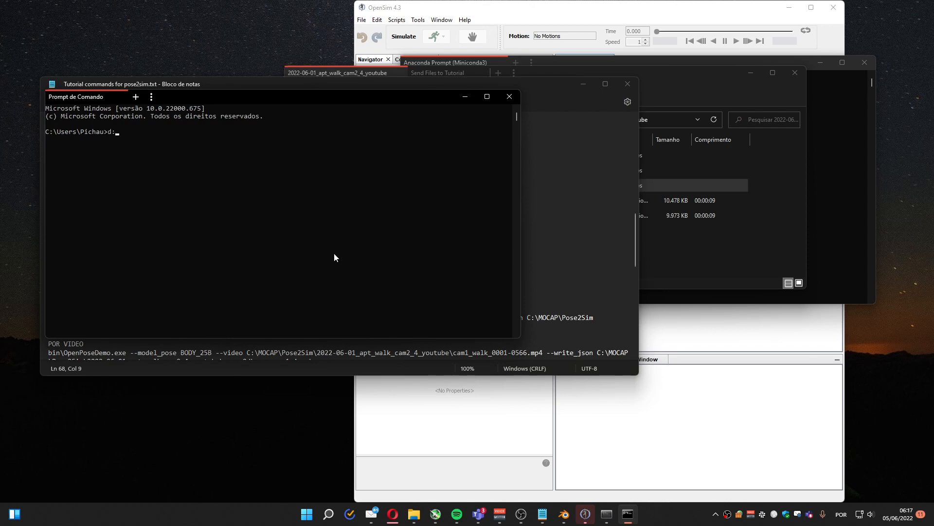
text(cd Blender)
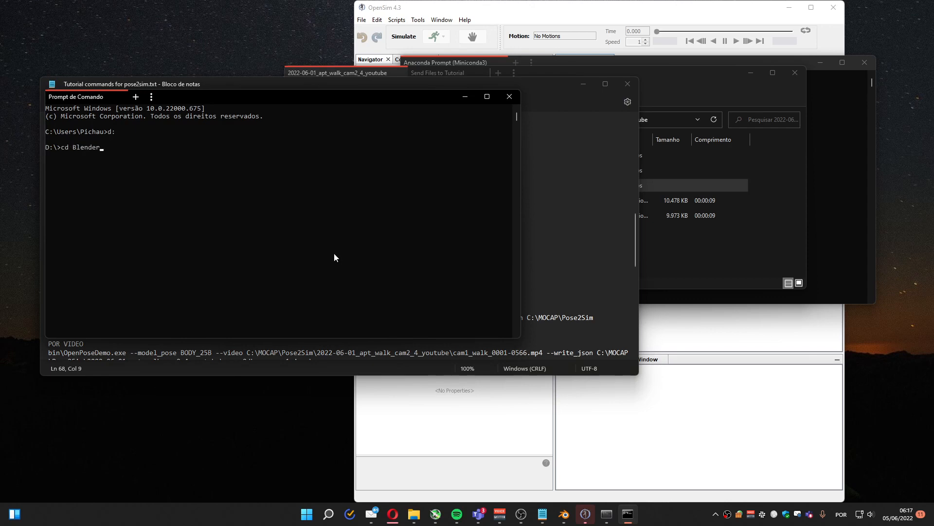
text(cd openpose)
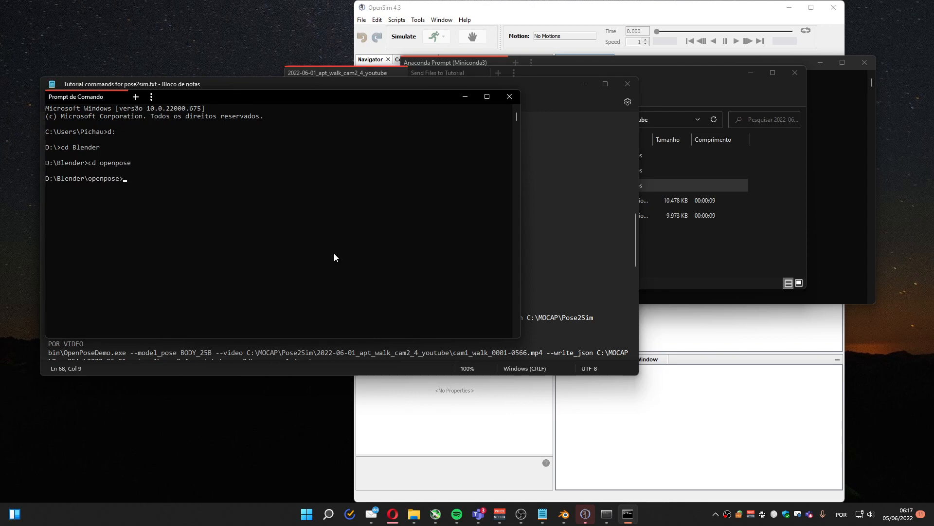
text(cd Flir3dGPU_1.5.1)
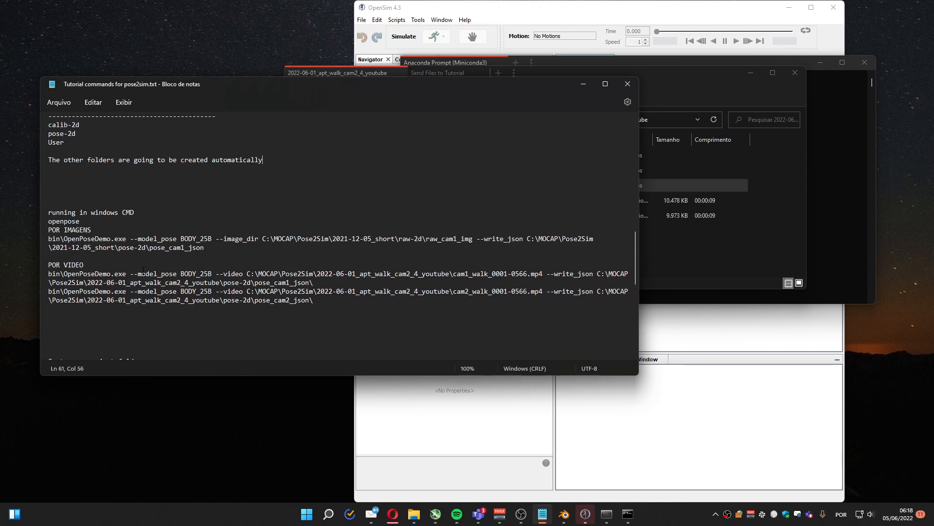
Step: Copy the camera 1 OpenPose video command from the notes and run it
drag(49, 274, 313, 282)
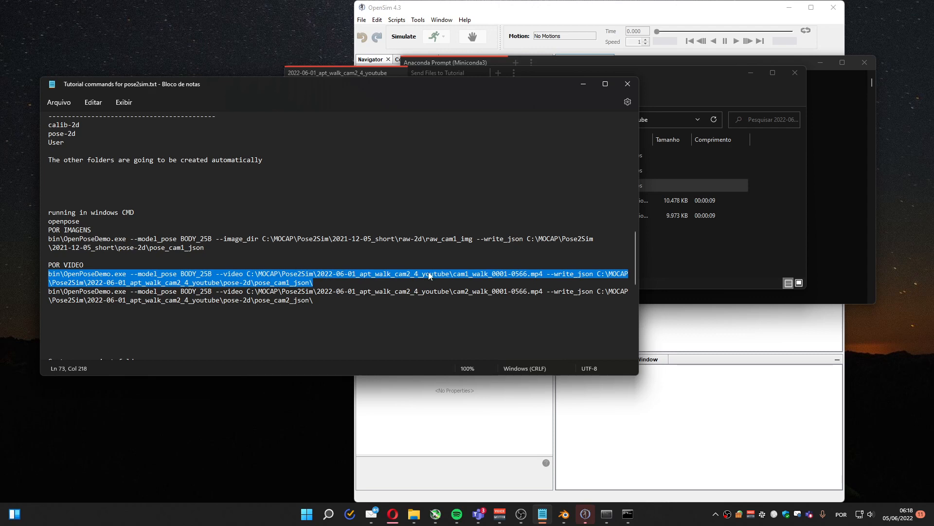
mouse_move(405, 282)
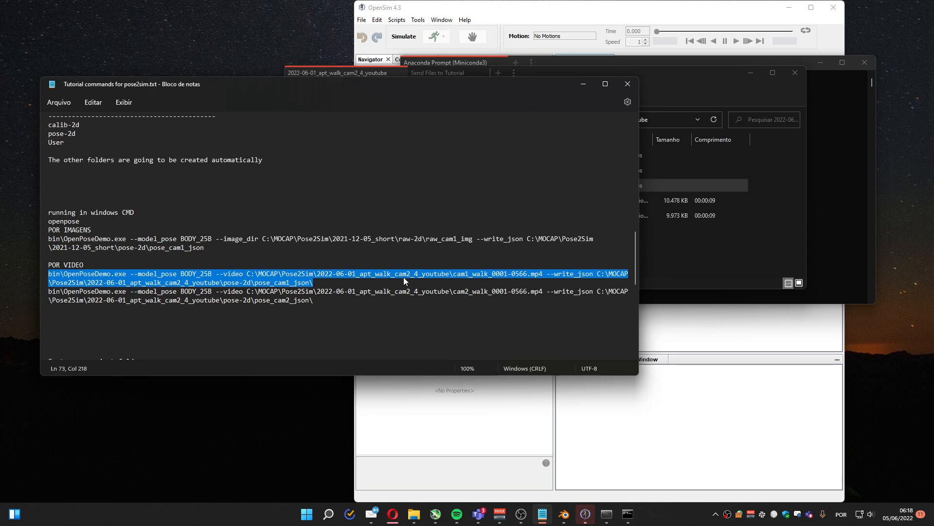
mouse_move(507, 276)
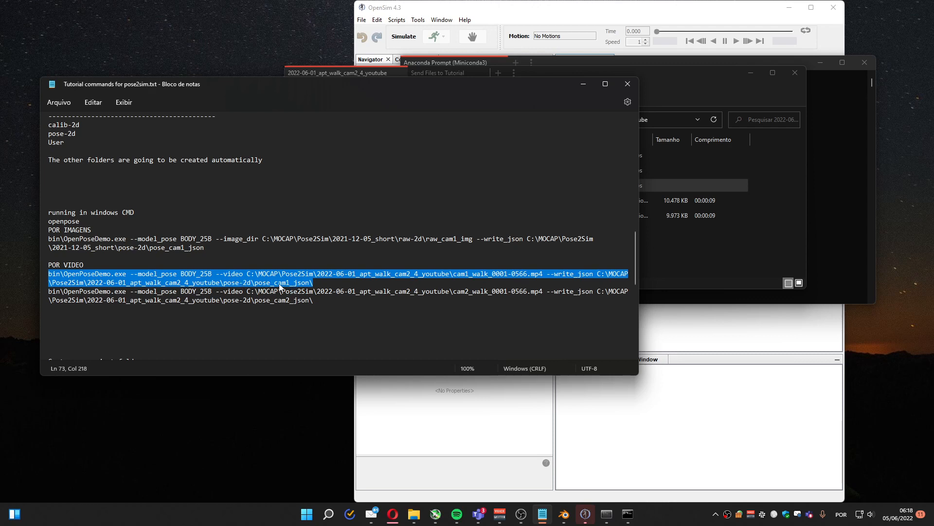
mouse_move(286, 288)
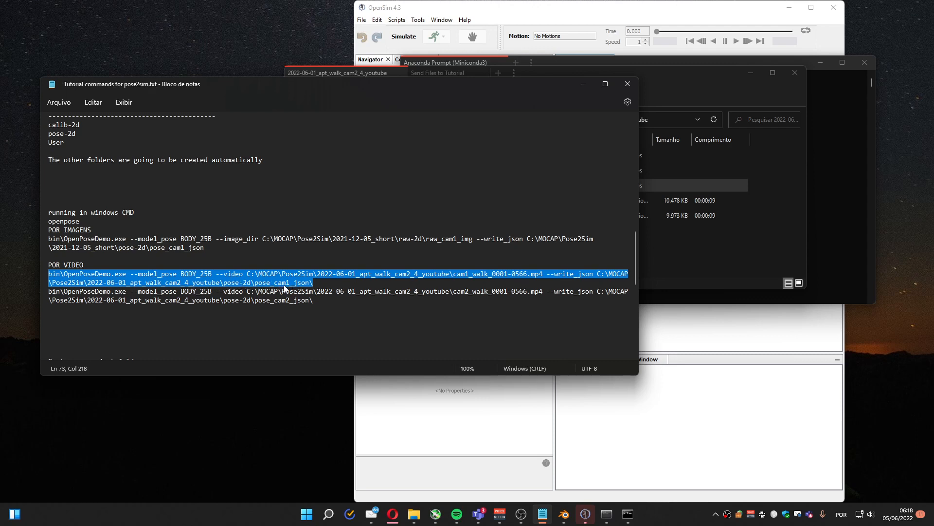
mouse_move(266, 286)
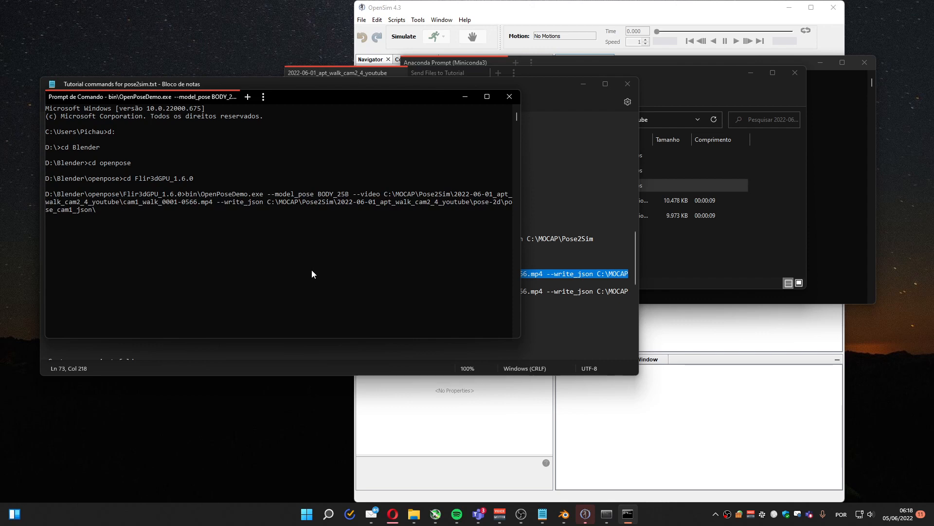
key(Enter)
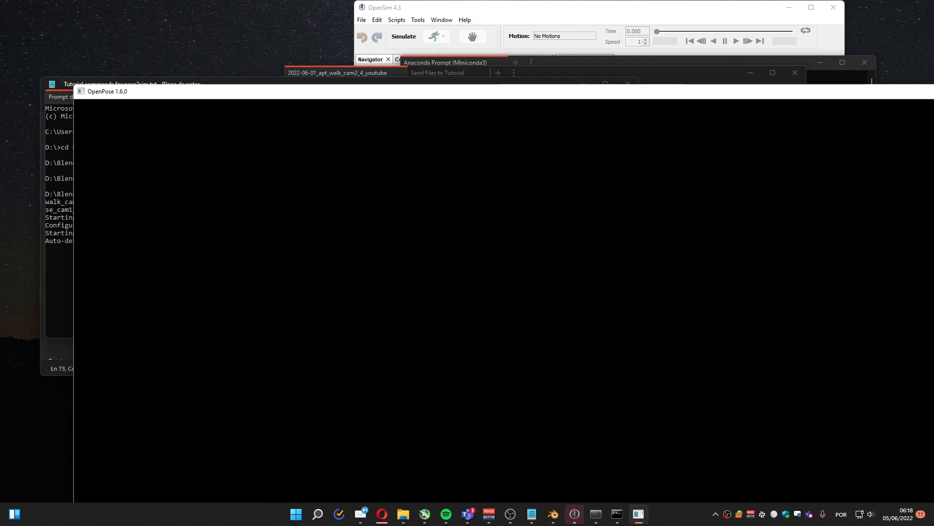
mouse_move(370, 93)
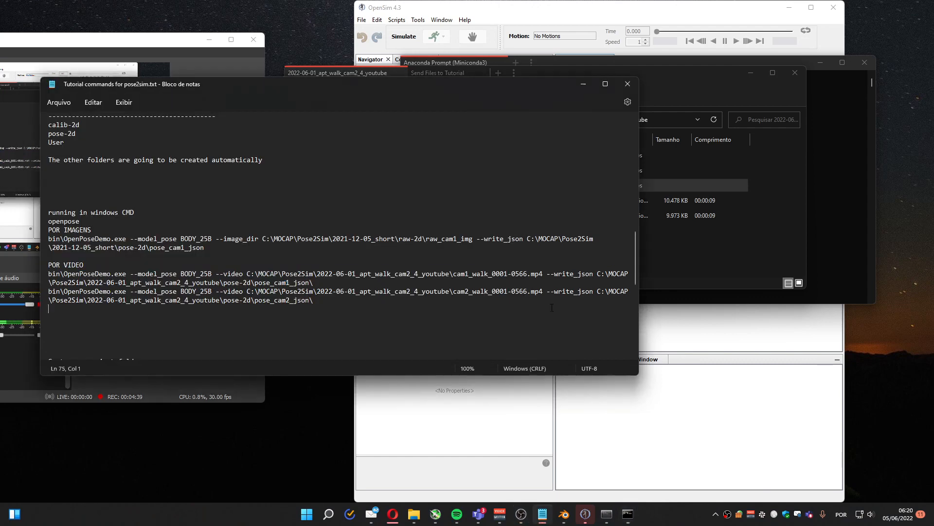
Step: Select the camera 2 OpenPose command line in the tutorial notes
drag(50, 291, 313, 300)
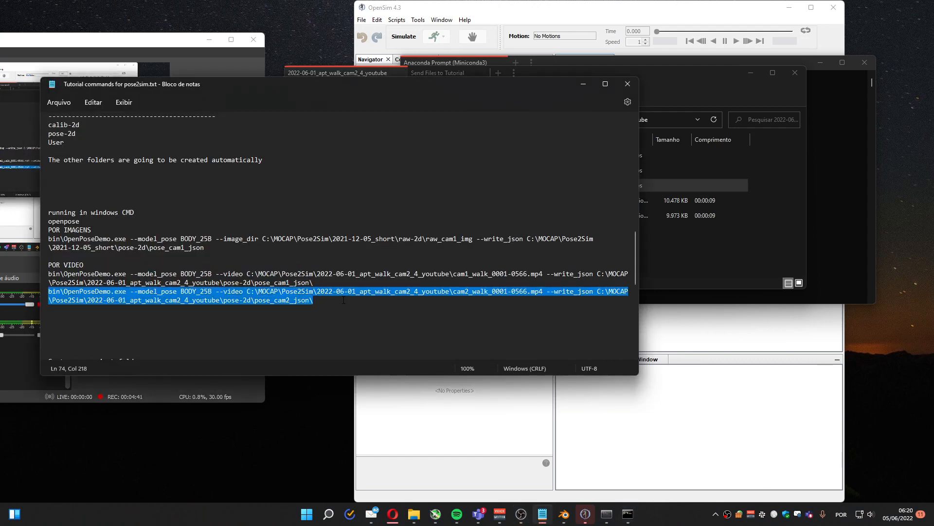
mouse_move(259, 89)
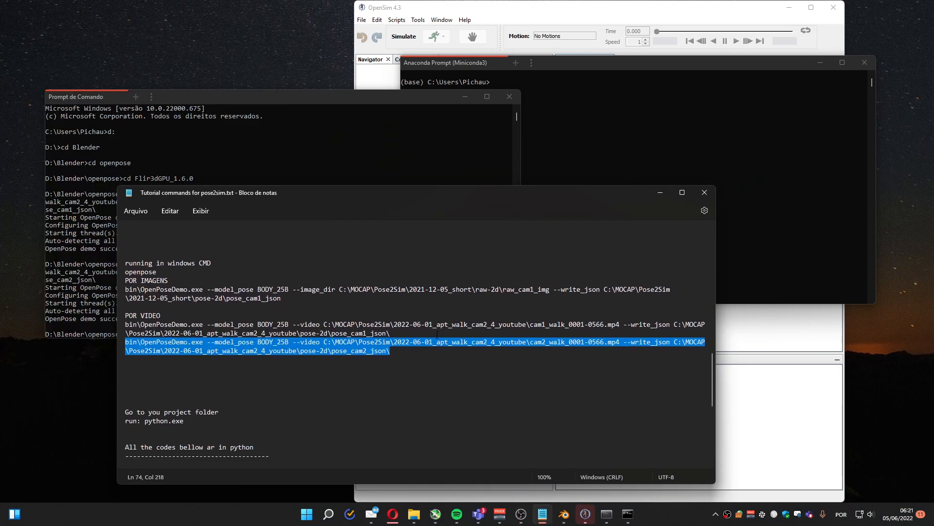
Step: Scroll the notes down to the Pose2Sim Python commands section
scroll(down, 3)
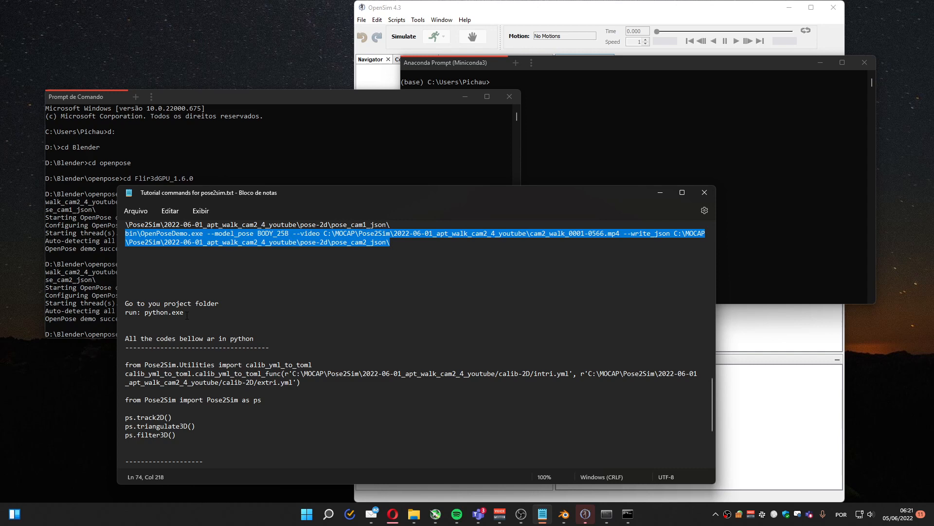
mouse_move(201, 322)
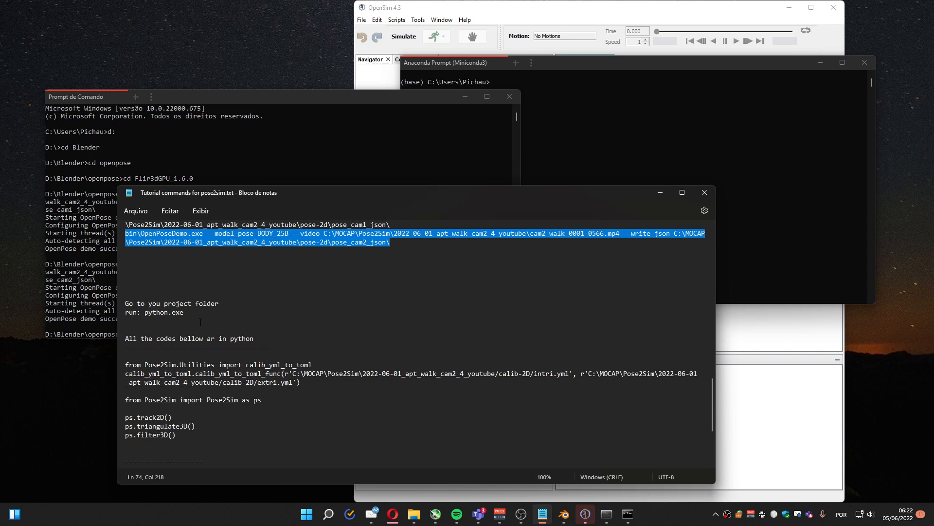
mouse_move(610, 69)
text(cd)
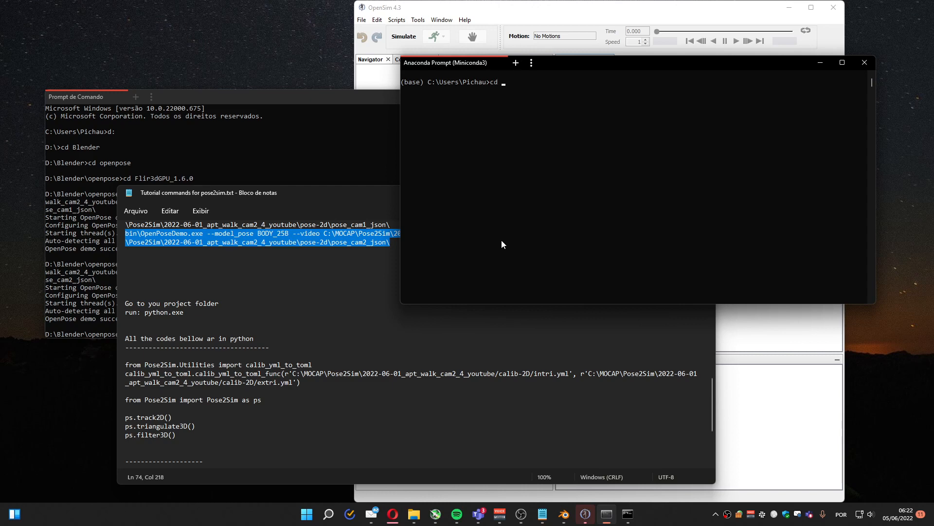
Step: Change into MOCAP\Pose2Sim's walking-video project folder and launch python
text(/)
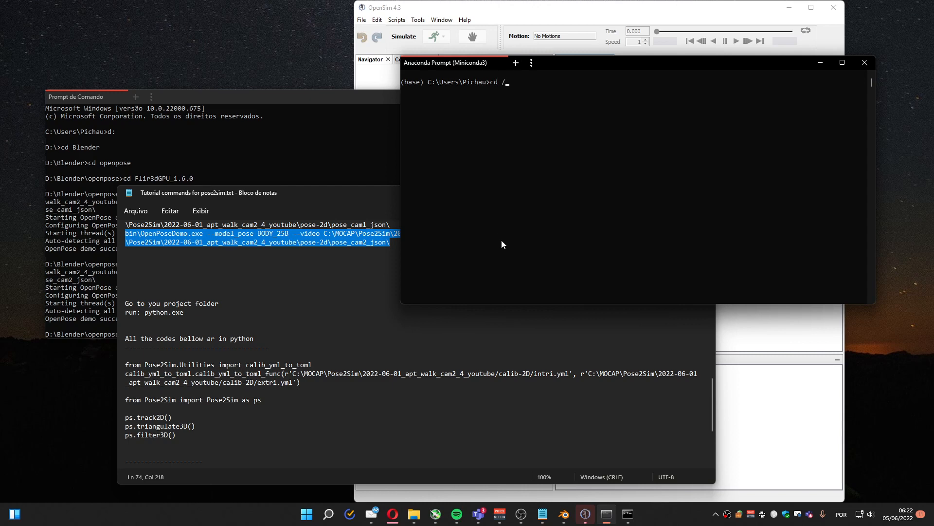
text(p)
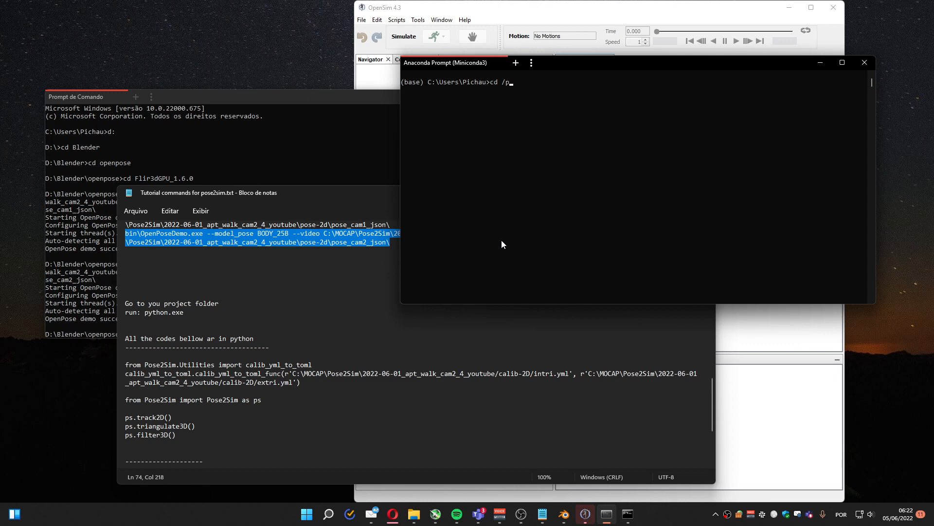
key(Backspace)
text(moca)
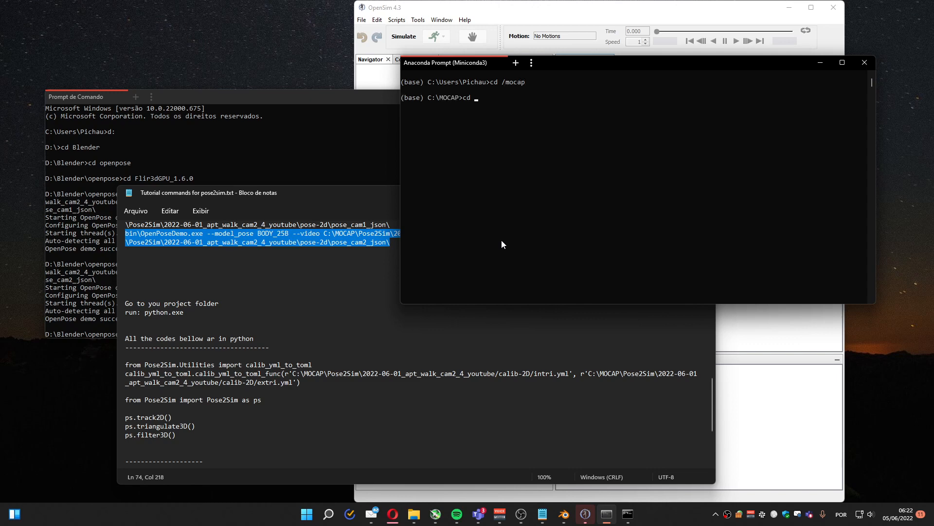
text(Pose2Sim)
text(cd 2022-06-01_apt_walk_cam2_4_youtube)
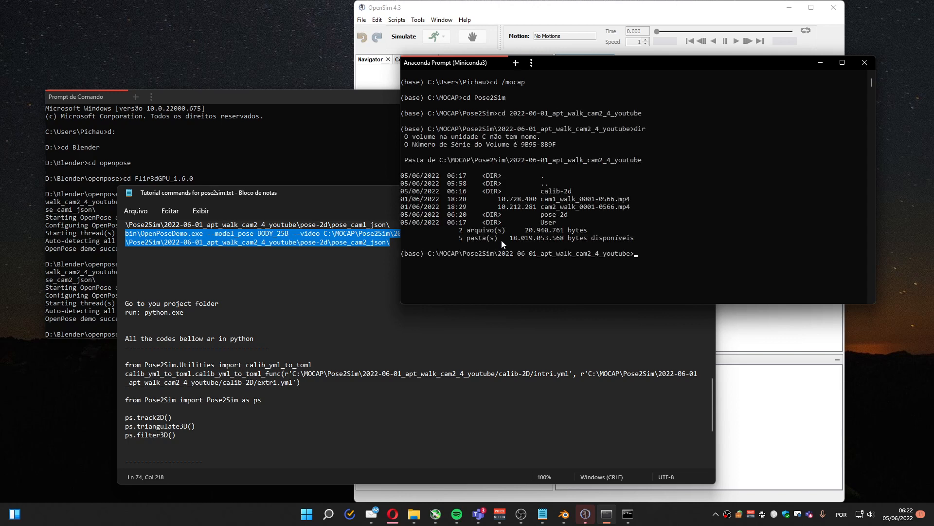
mouse_move(474, 256)
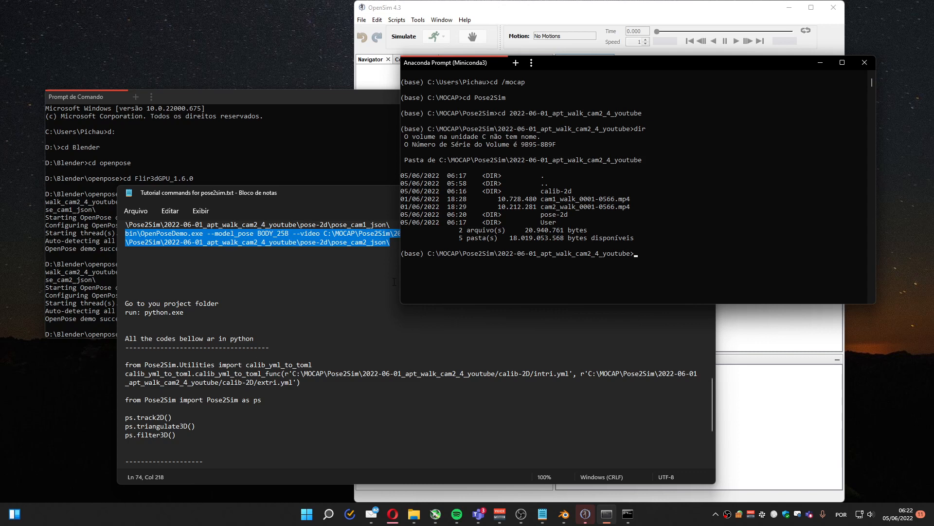
text(python)
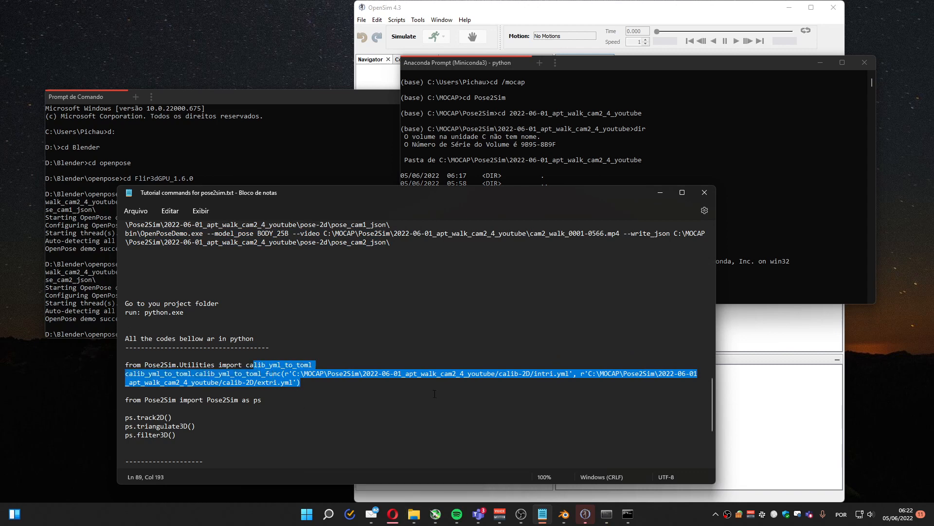
mouse_move(353, 264)
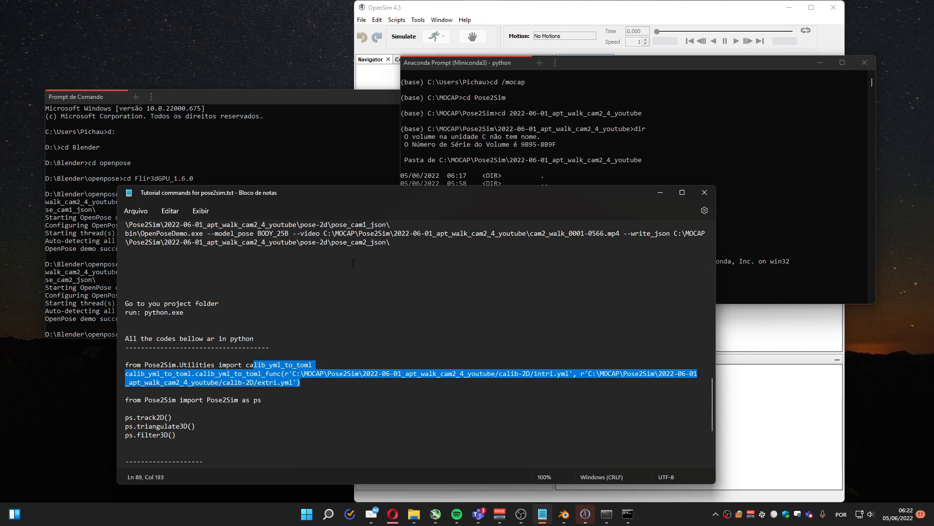
mouse_move(414, 511)
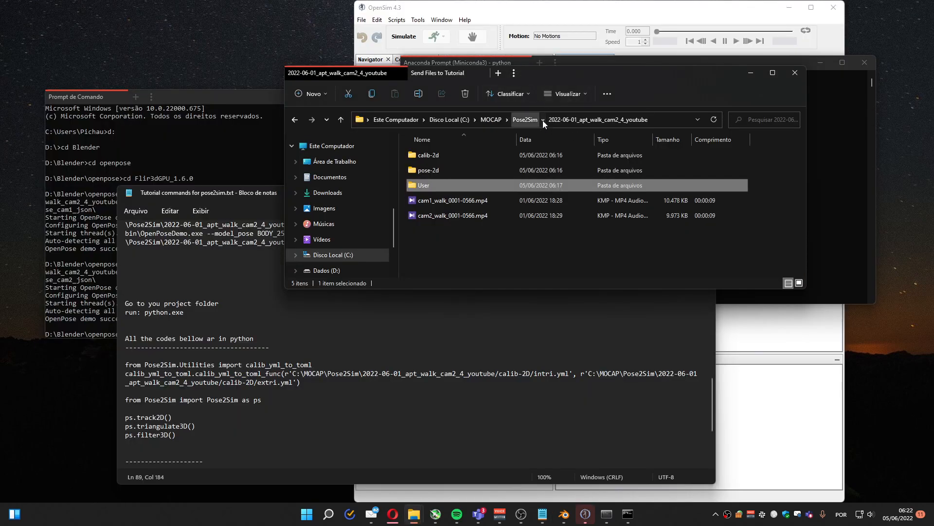
Step: Browse the cam2_4 project's opensim folder, then open the youtube project's calib-2d folder
click(544, 120)
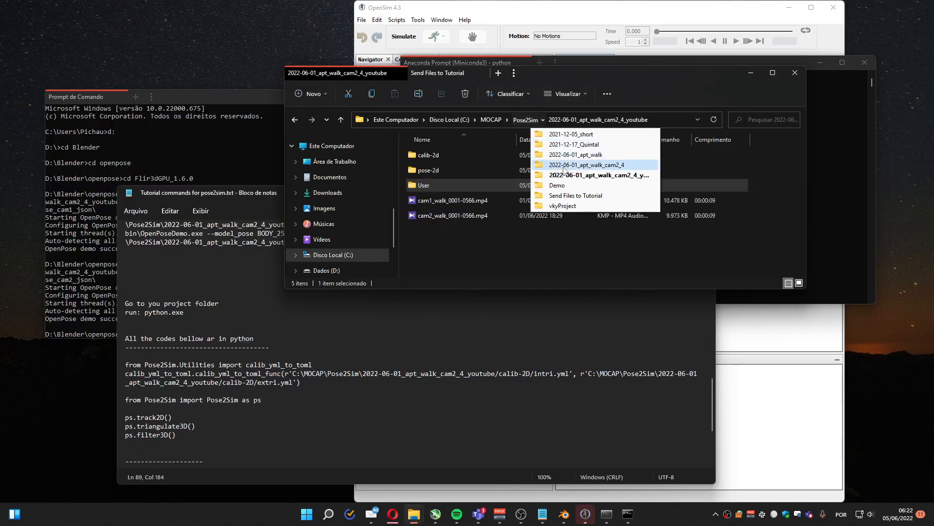
click(586, 164)
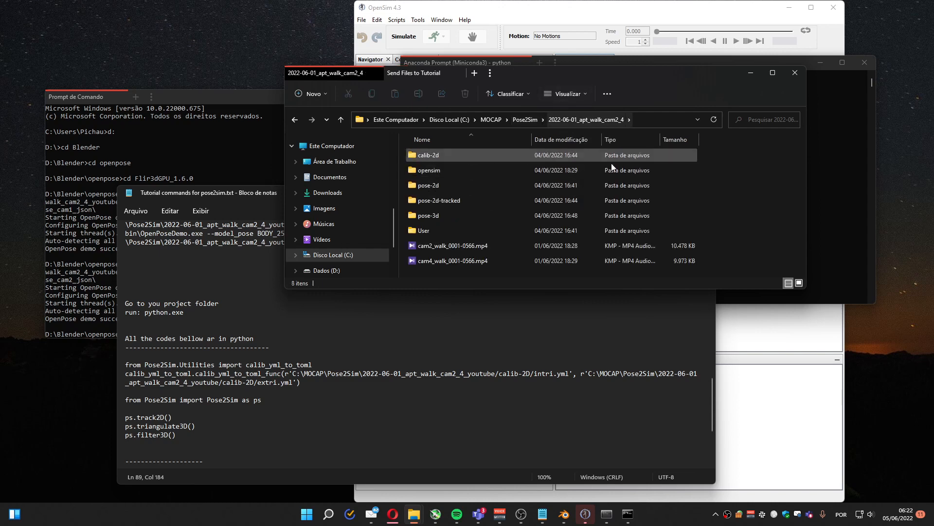
click(429, 170)
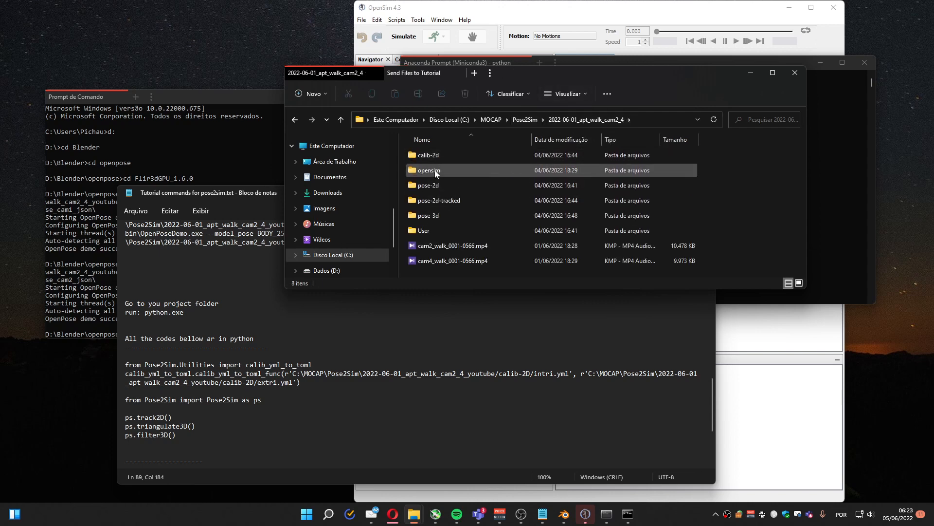
double_click(429, 154)
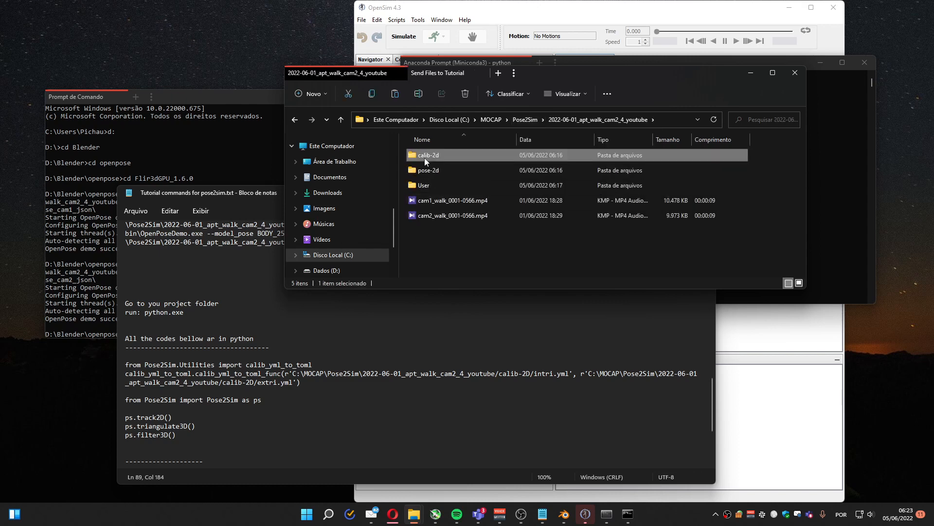
double_click(428, 155)
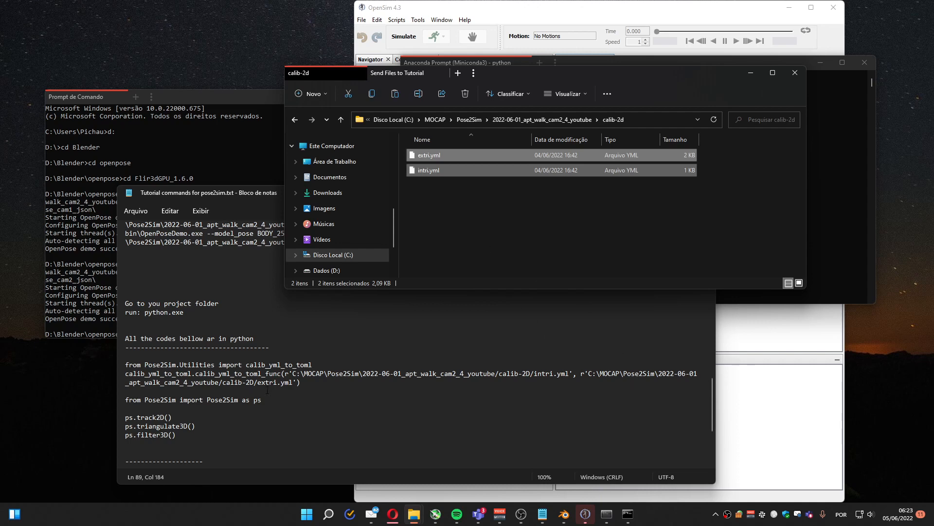
drag(125, 364, 299, 382)
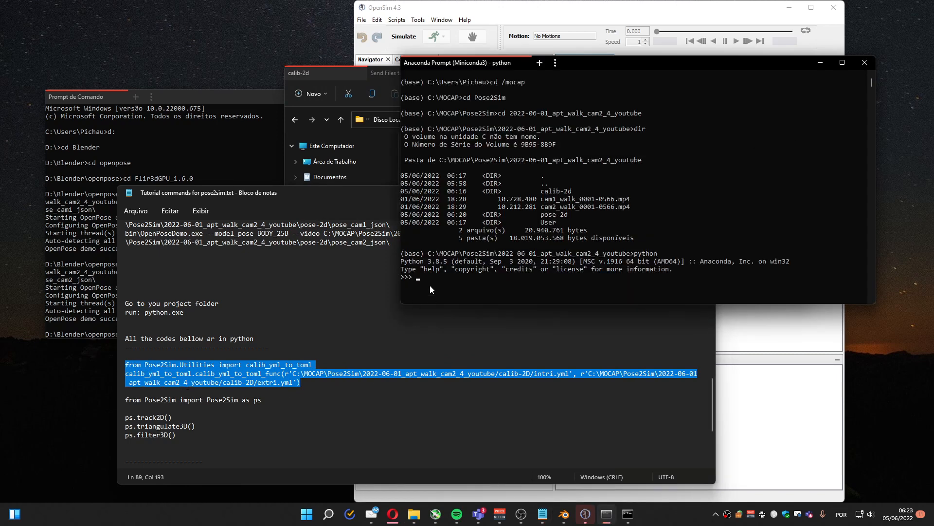
mouse_move(450, 274)
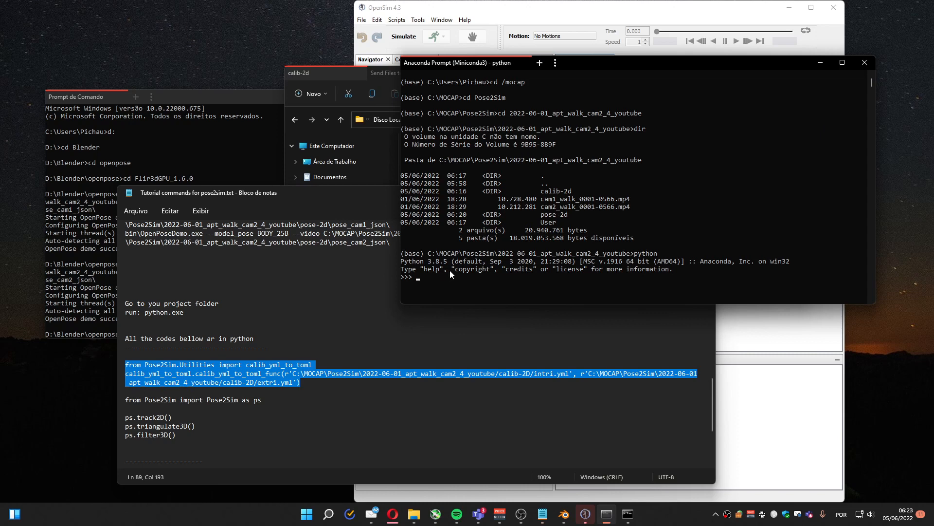
mouse_move(459, 270)
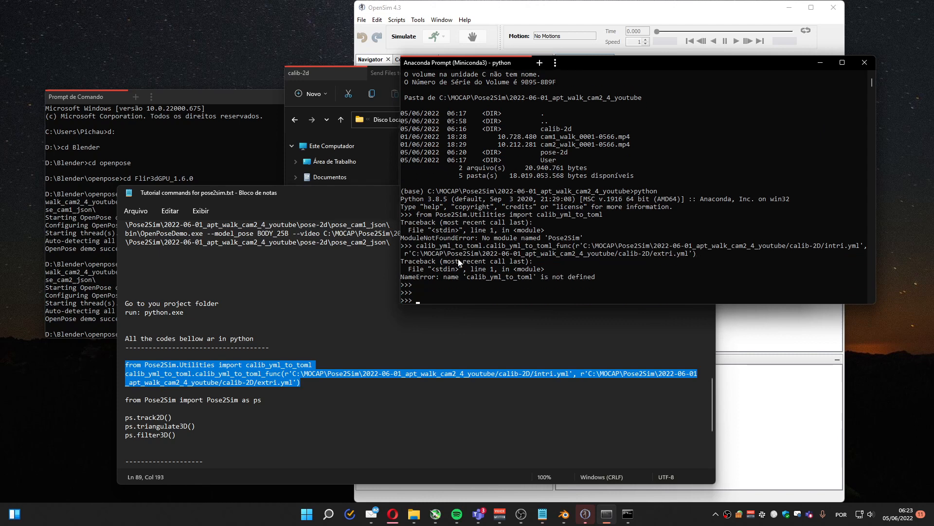
Step: Quit Python, activate the pose2sim conda environment, and import calib_yml_to_toml
text(quit())
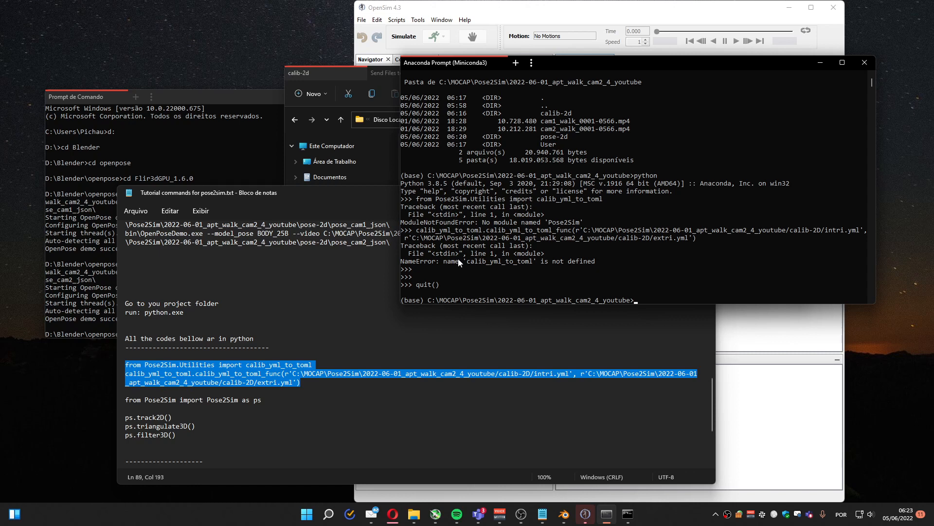
text(conda activate)
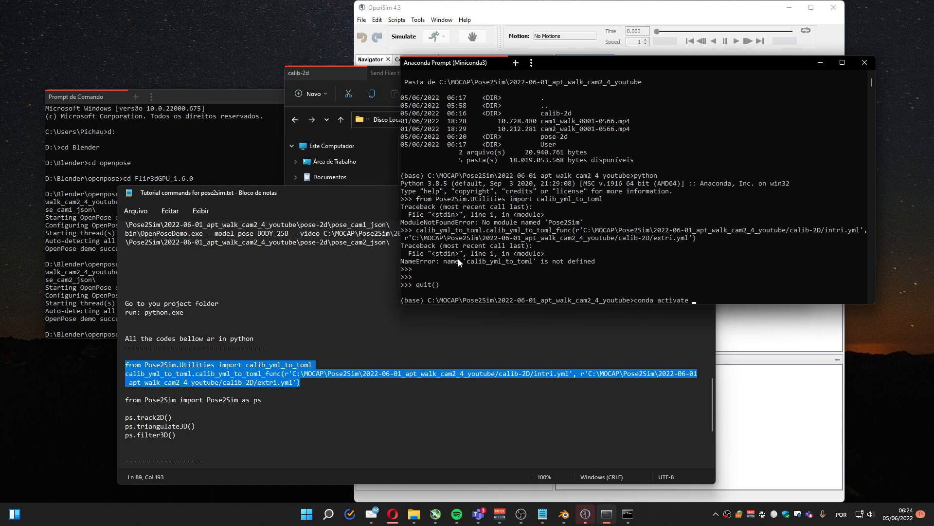
text(pose)
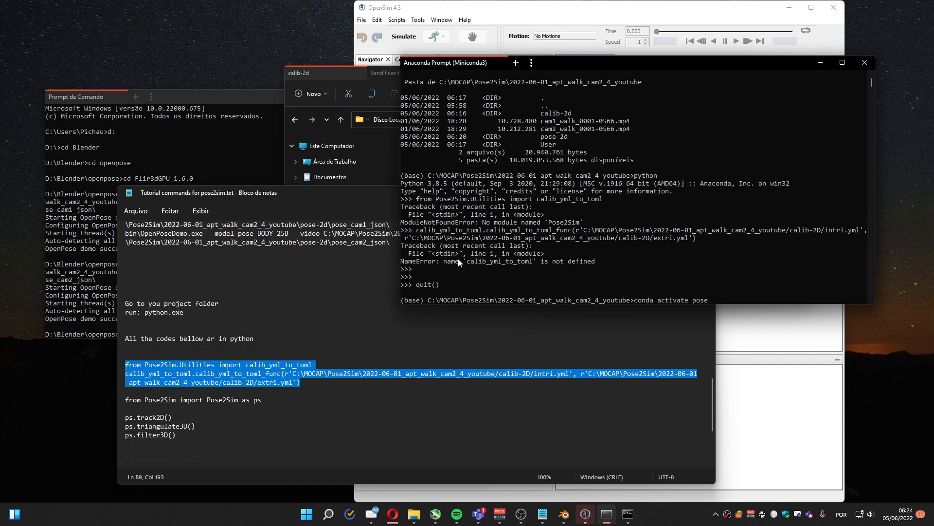
key(Enter)
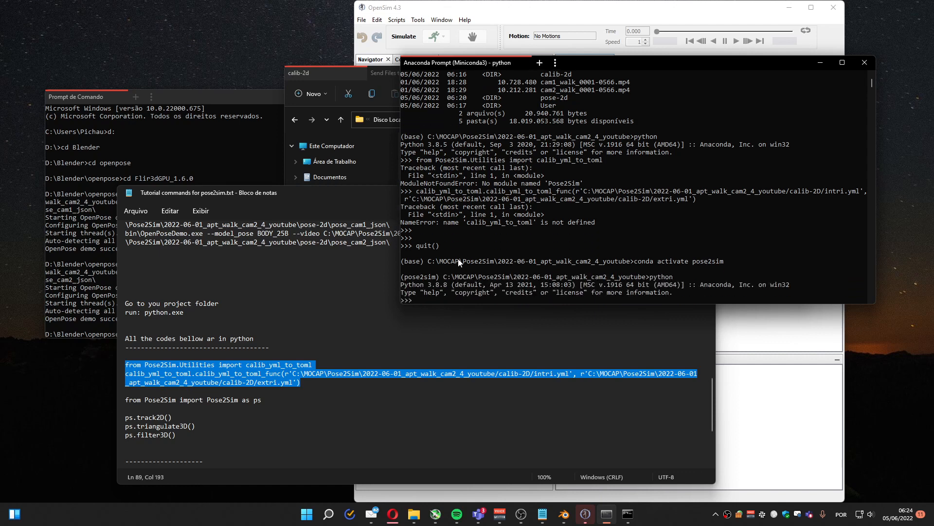
text(from Pose2Sim.Utilities import calib_yml_to_toml)
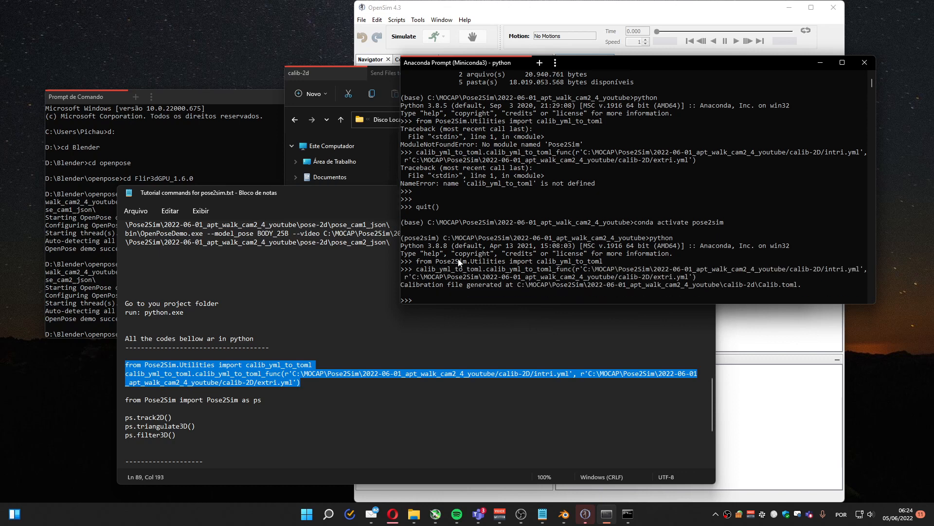
mouse_move(478, 245)
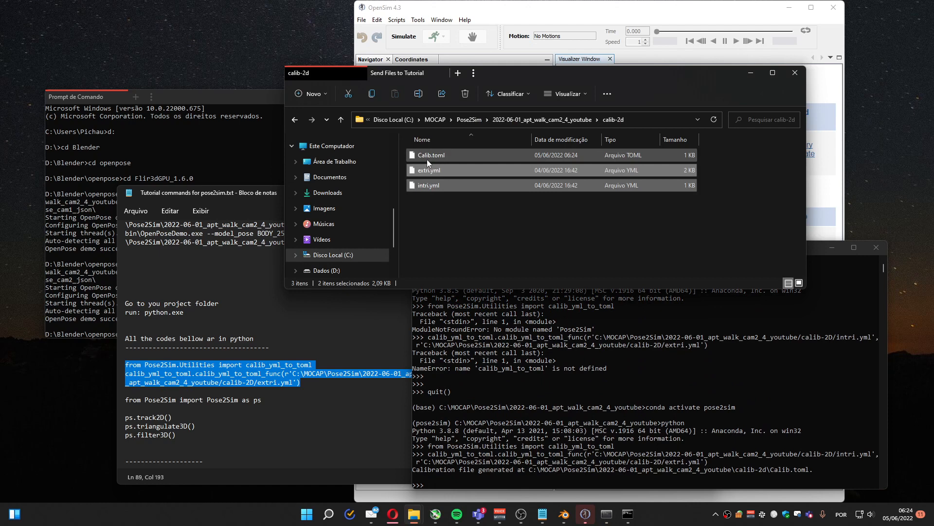
mouse_move(438, 159)
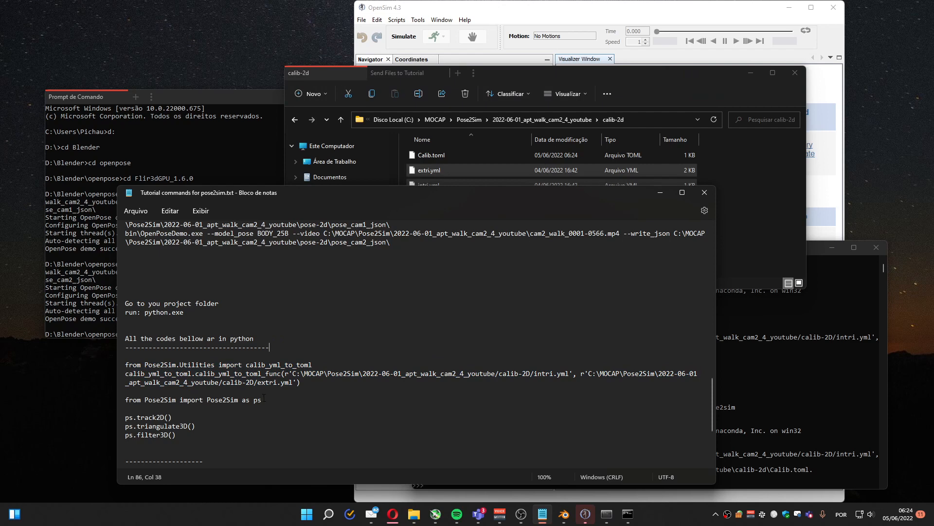
Step: Copy the import line from Notepad and run 'from Pose2Sim import Pose2Sim as ps'
triple_click(170, 399)
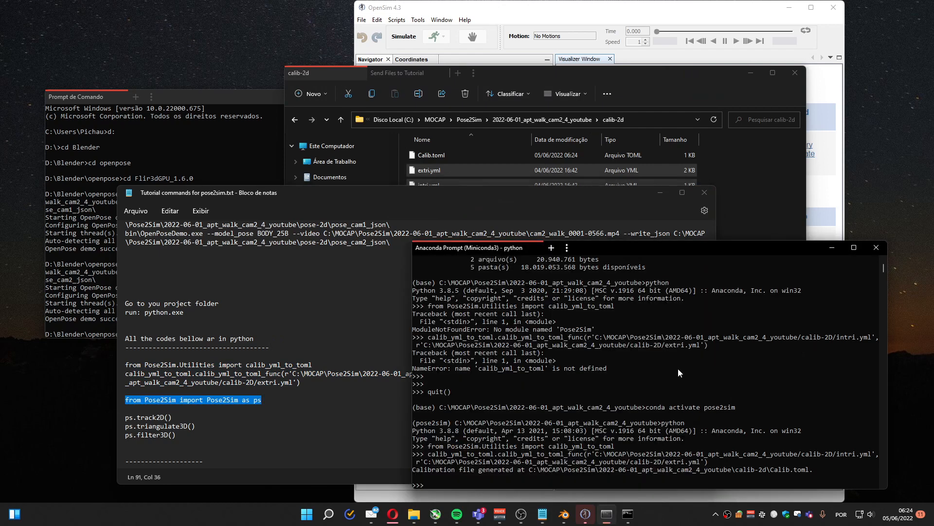
text(from Pose2Sim import Pose2Sim as ps)
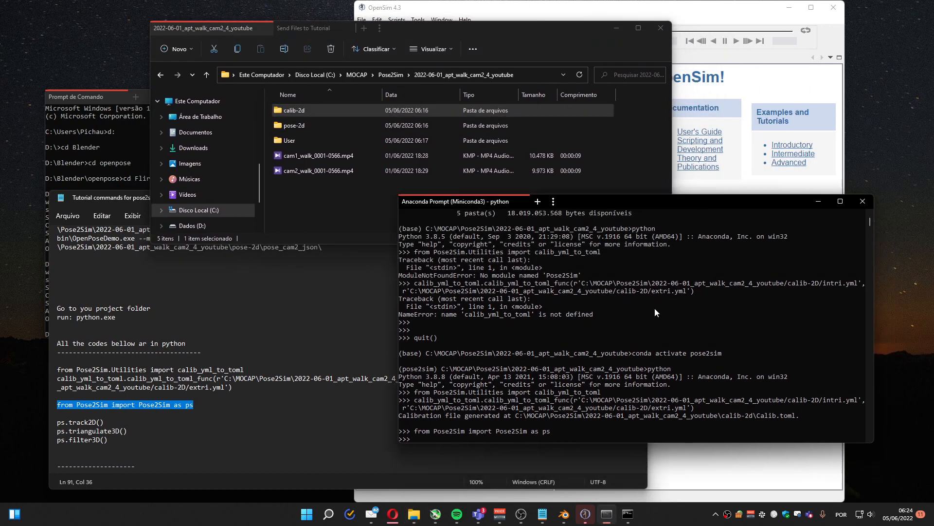
Step: Run ps.track2D(), then ps.triangulate3D() to write the pose-3d .trc file
text(ps.)
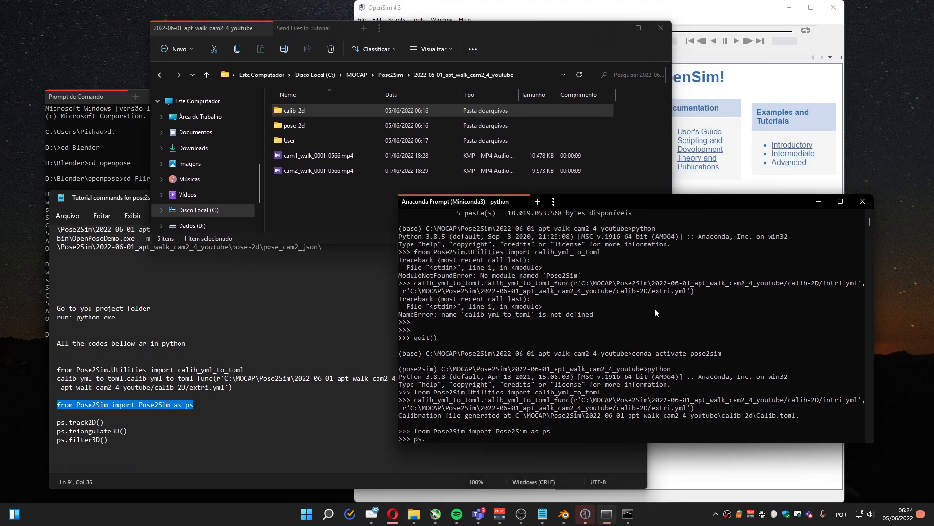
text(track2D()
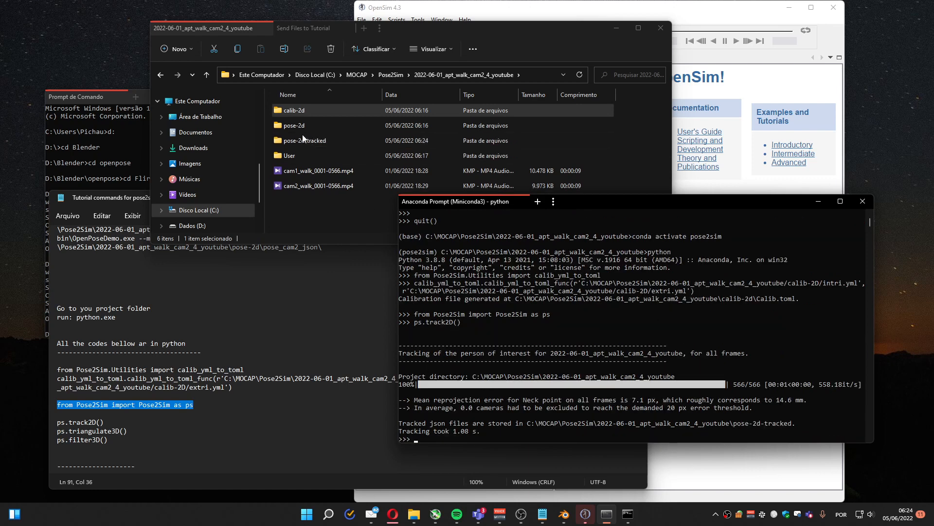
mouse_move(469, 348)
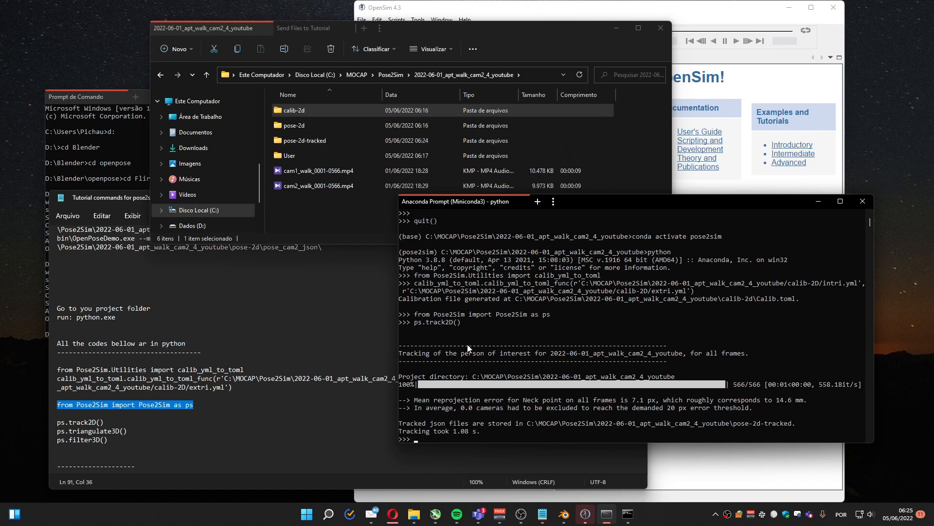
text(ps.tri)
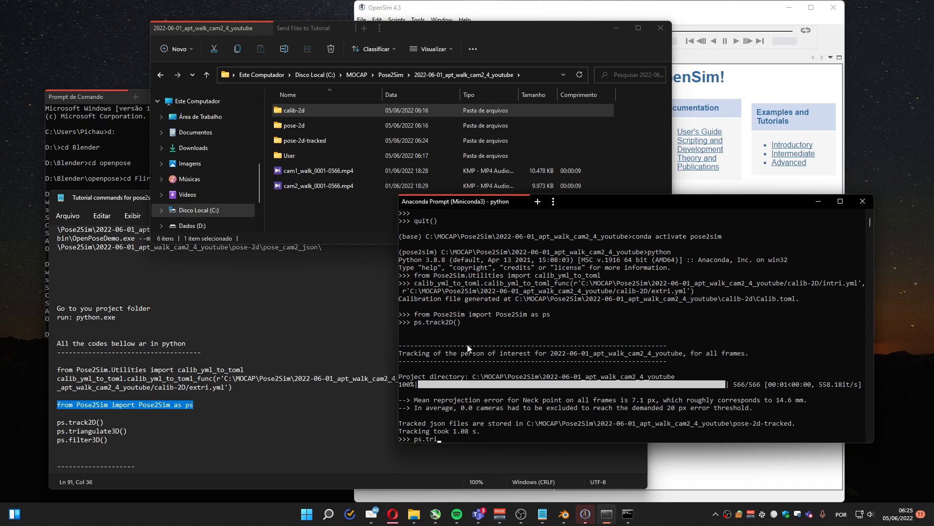
text(ang)
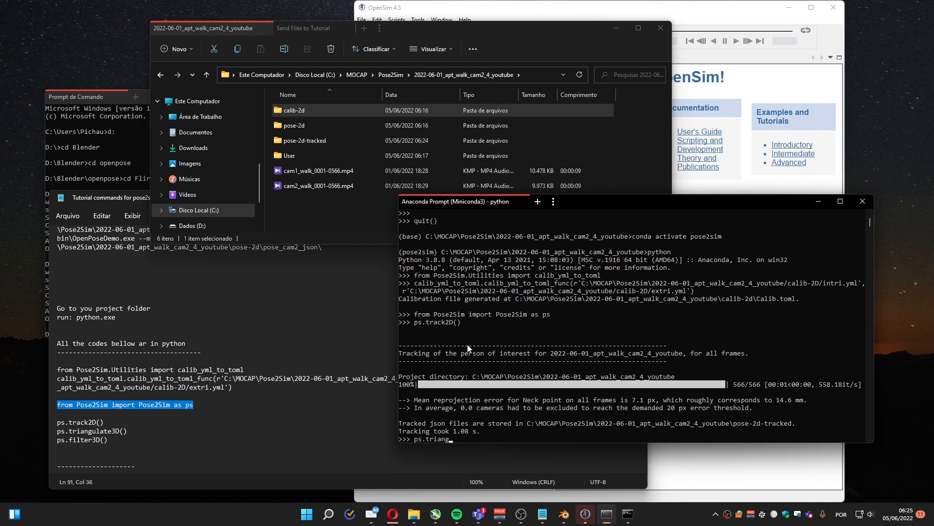
text(ulate3)
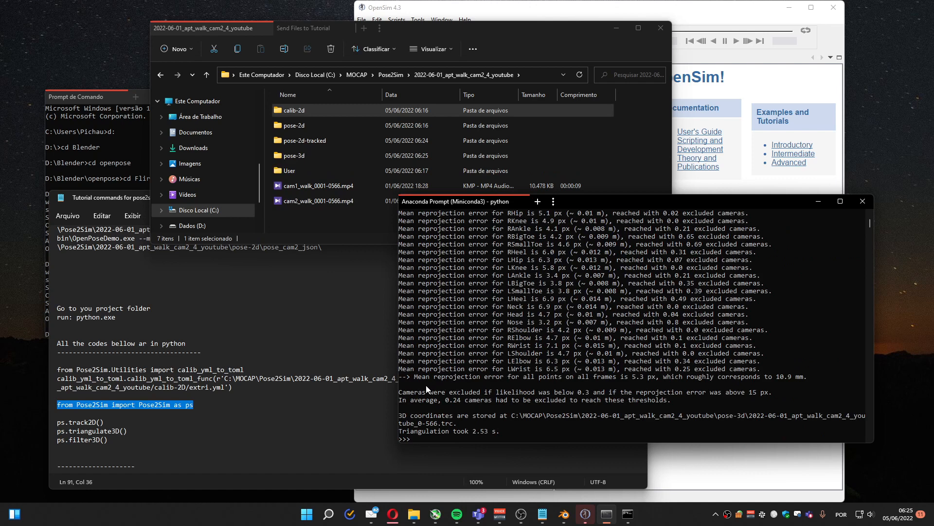
text(ps.)
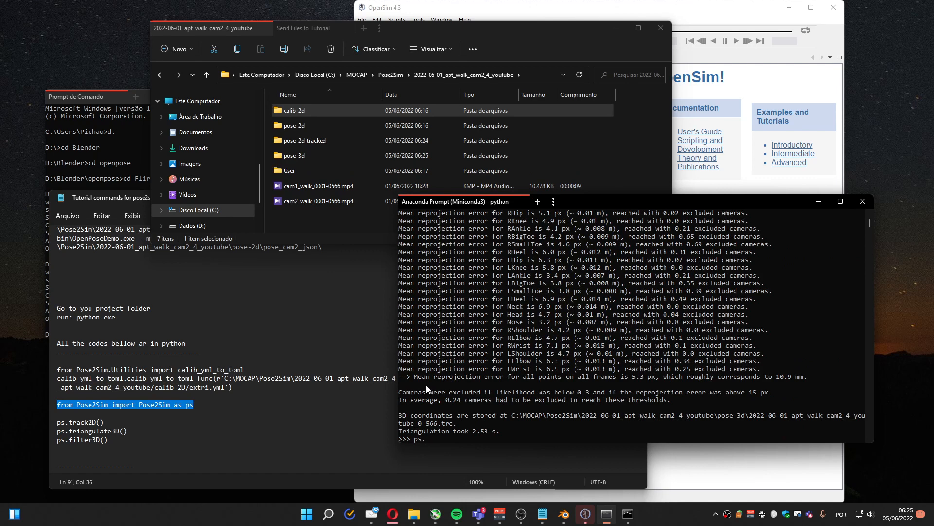
Step: Run ps.filter3D(), review LBigToe, Neck and Head curves, then close the plots
text(filter)
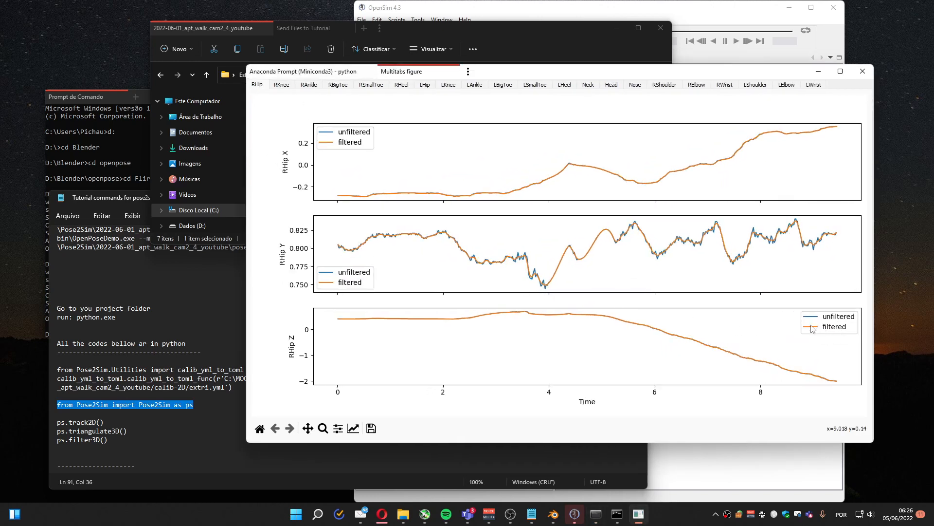
mouse_move(539, 267)
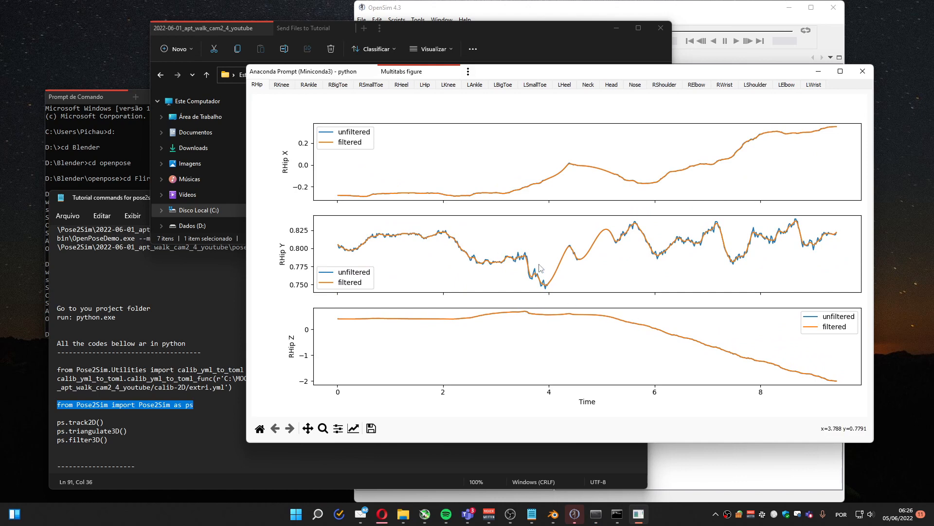
mouse_move(733, 262)
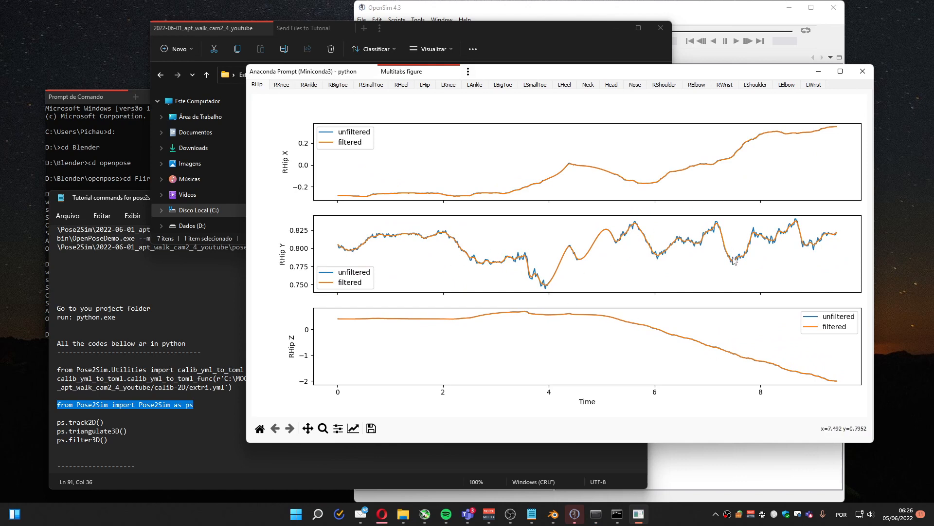
mouse_move(614, 253)
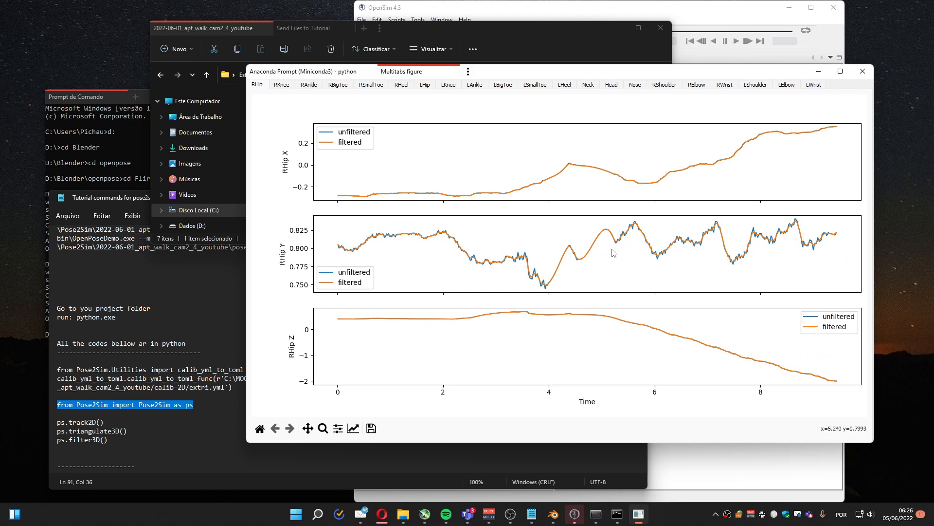
click(503, 85)
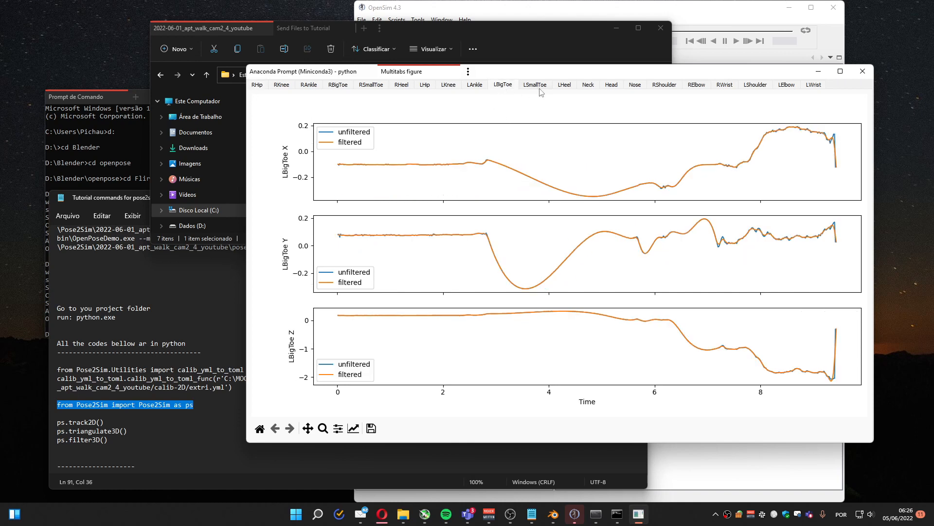
click(588, 84)
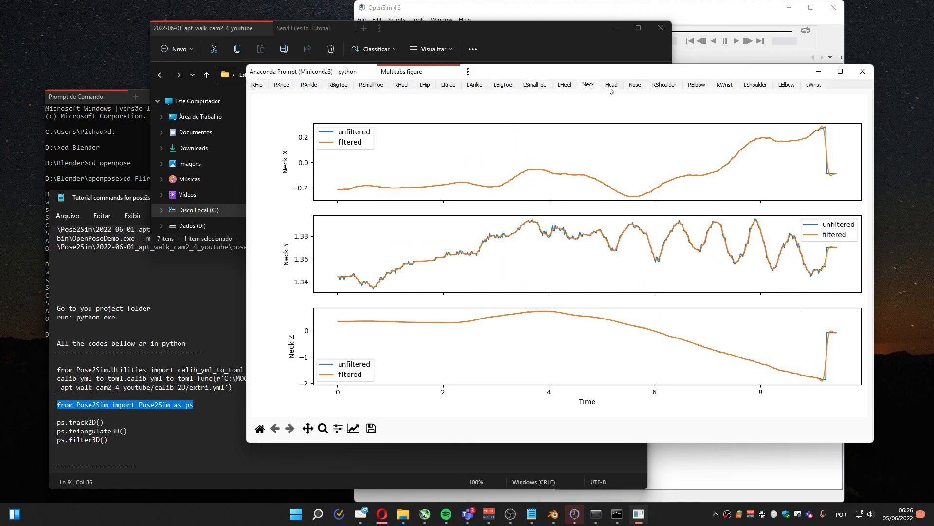
click(611, 84)
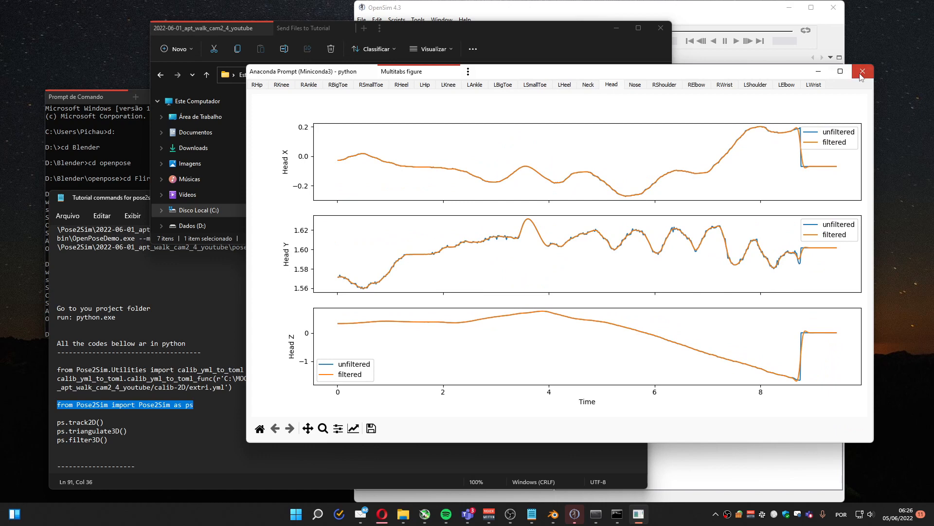
click(863, 71)
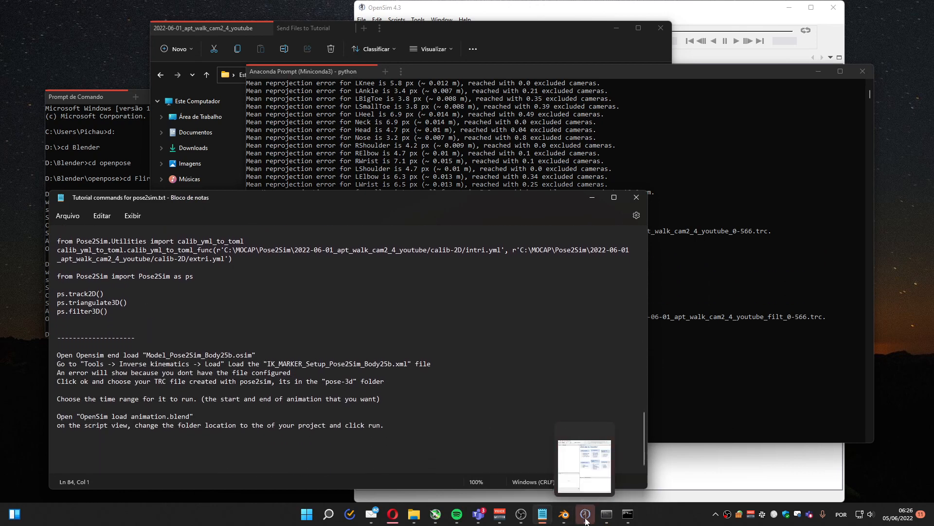
Step: Switch to the OpenSim window from the taskbar
click(585, 514)
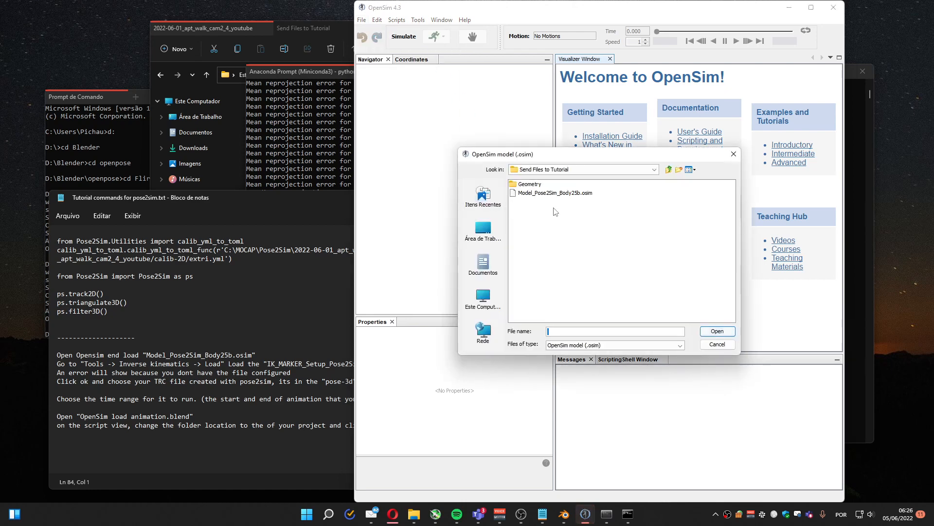
mouse_move(551, 199)
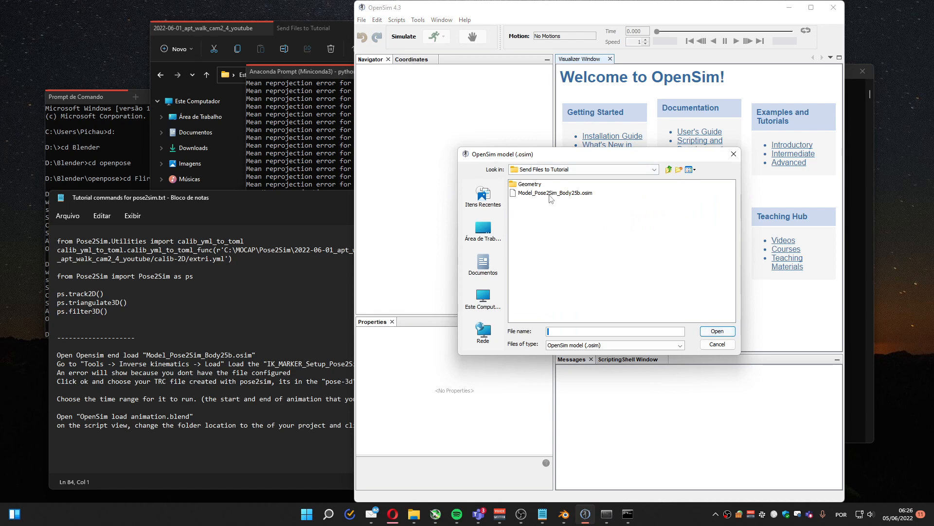
mouse_move(575, 197)
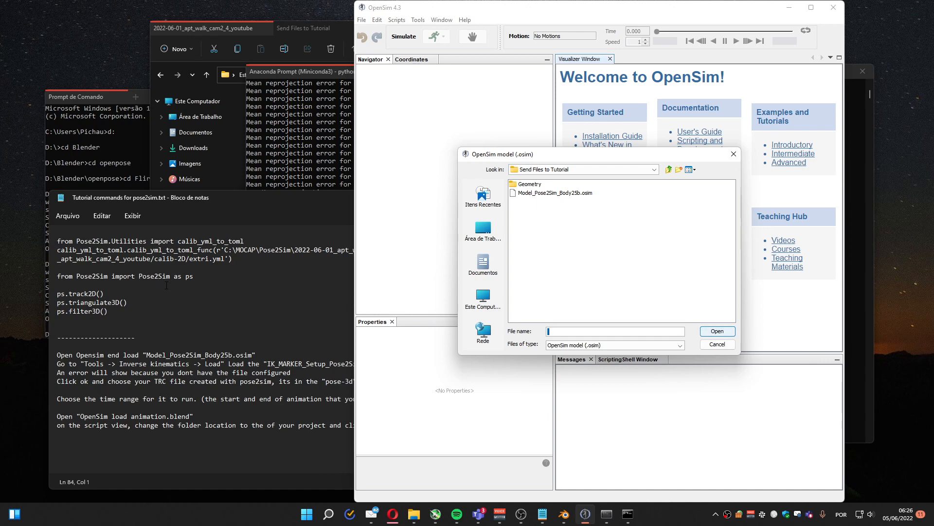
mouse_move(547, 211)
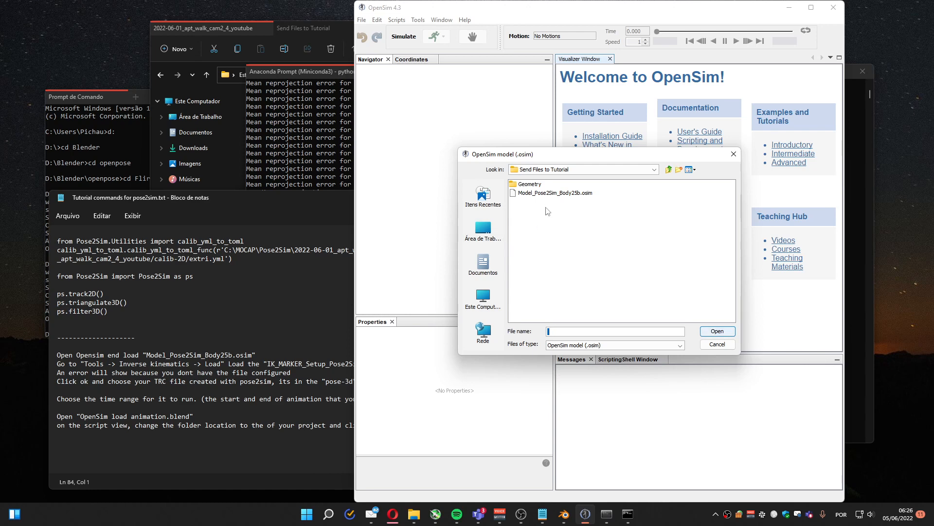
mouse_move(538, 198)
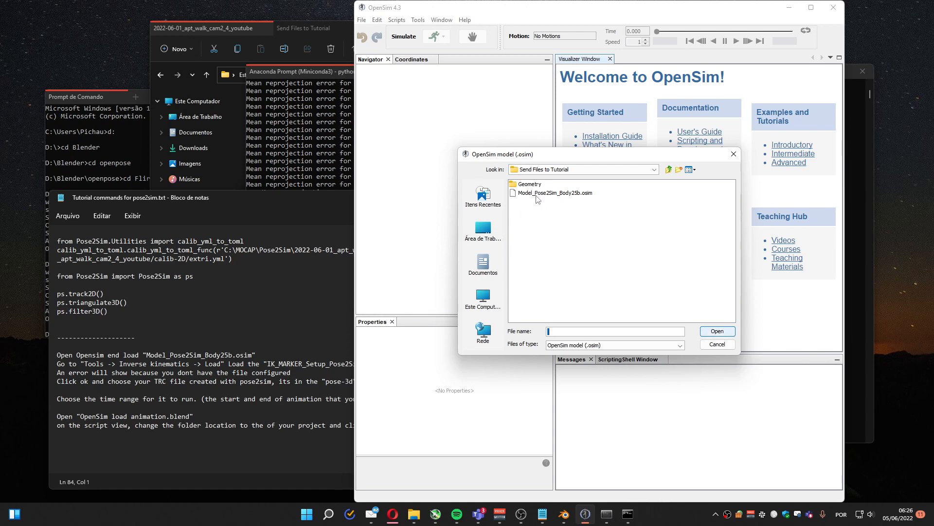
Step: Open Model_Pose2Sim_Body25b.osim from the Send Files to Tutorial folder
click(717, 331)
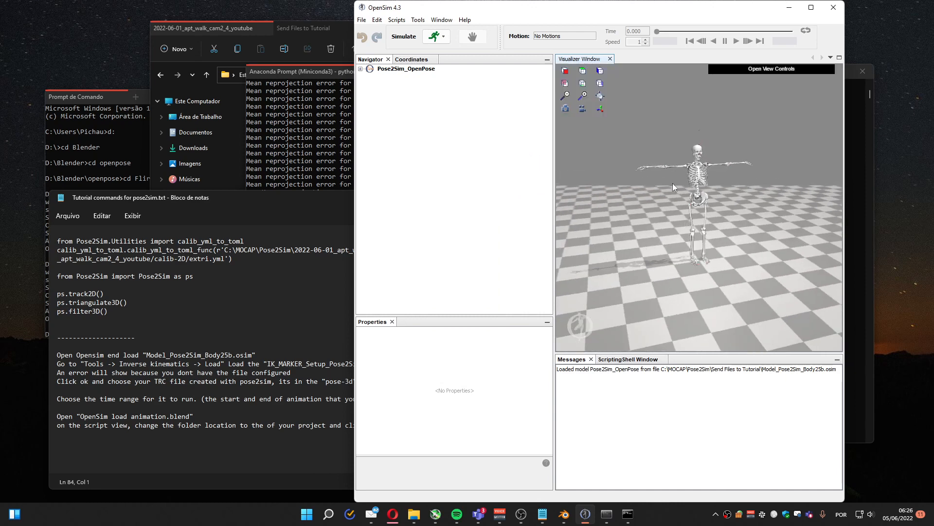
mouse_move(396, 20)
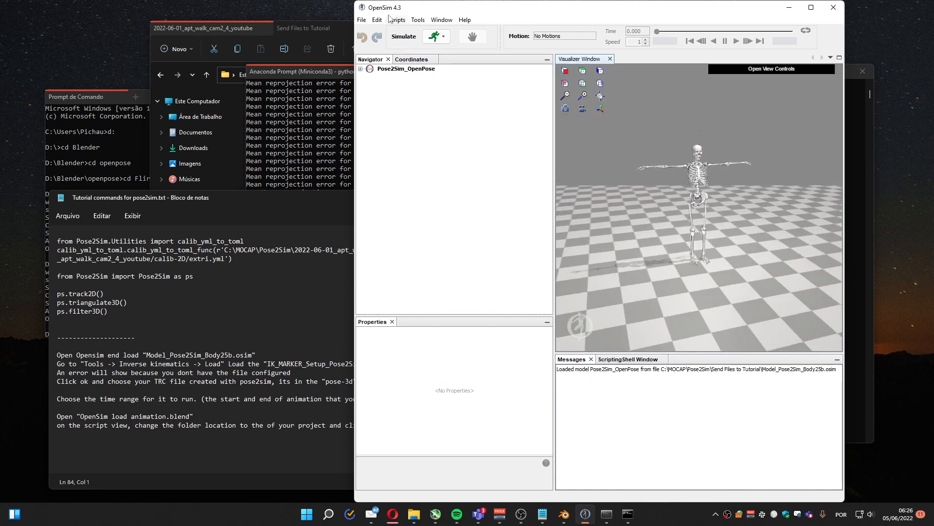
Step: Load IK_MARKER_Setup_Pose2Sim_Body25b.xml into Inverse Kinematics and dismiss the missing-marker warning
click(418, 19)
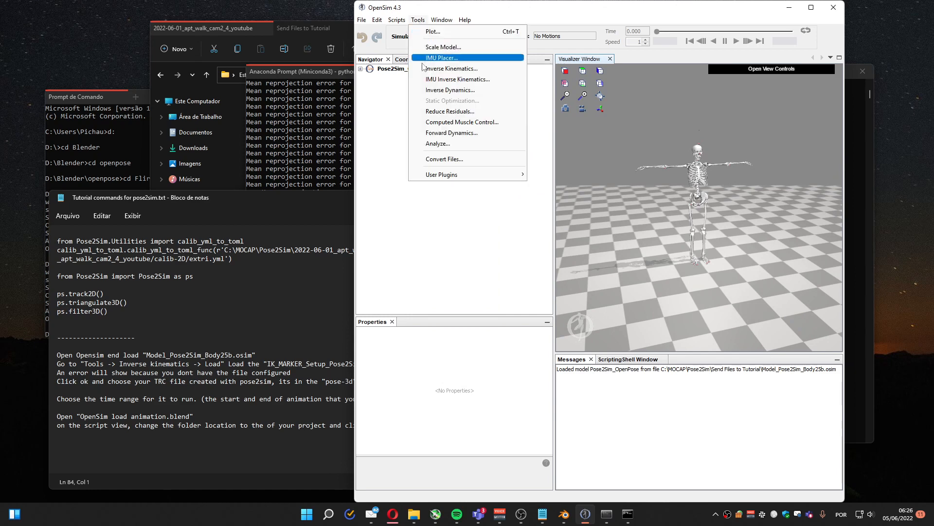
click(448, 69)
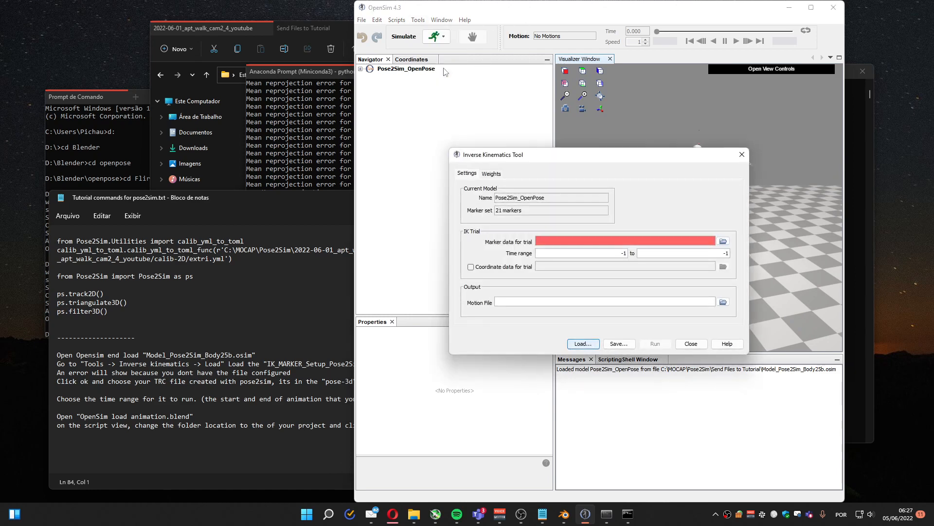
click(583, 344)
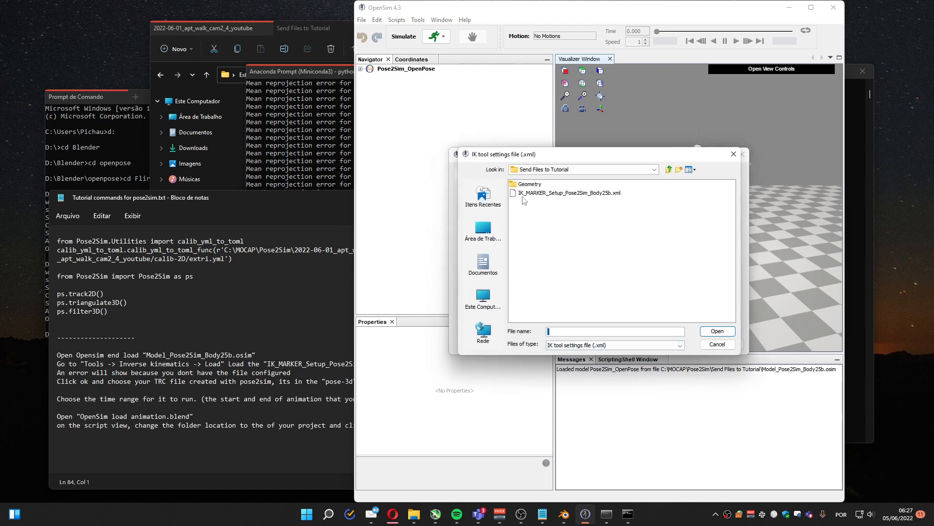
mouse_move(583, 199)
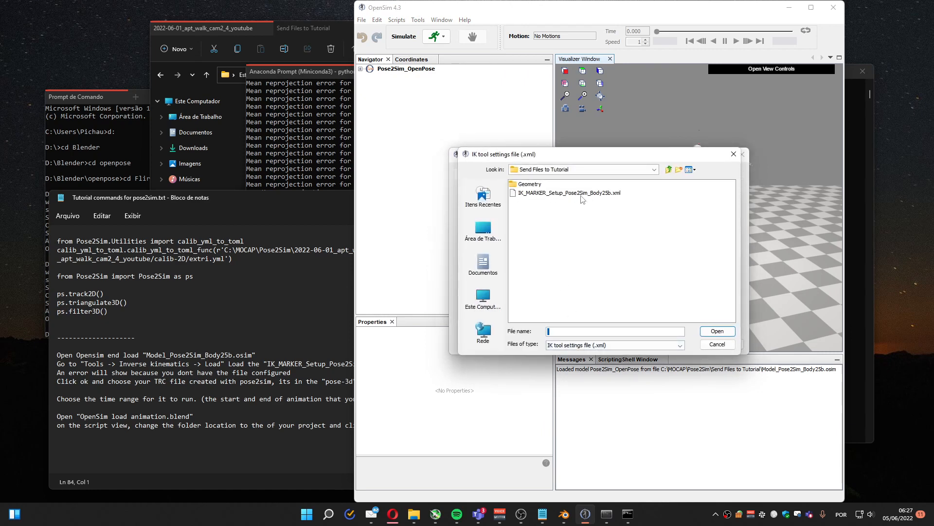
mouse_move(541, 203)
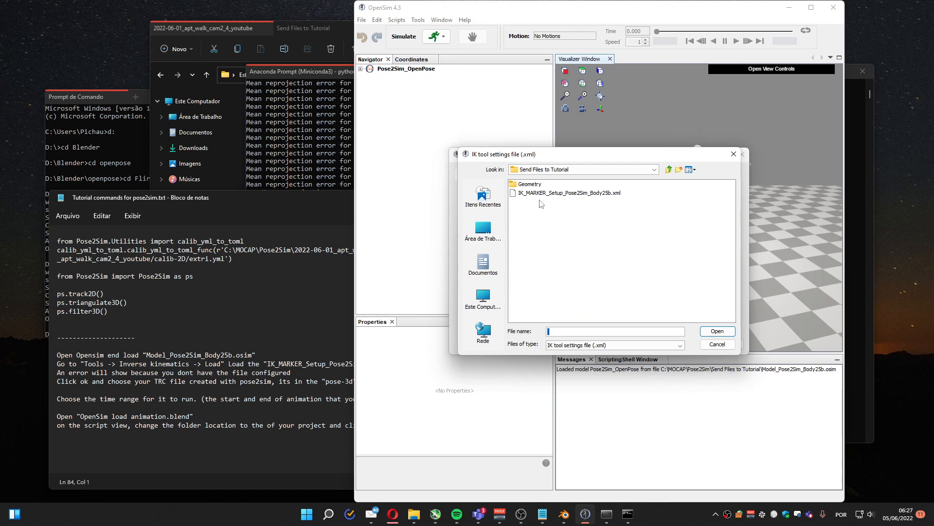
mouse_move(550, 196)
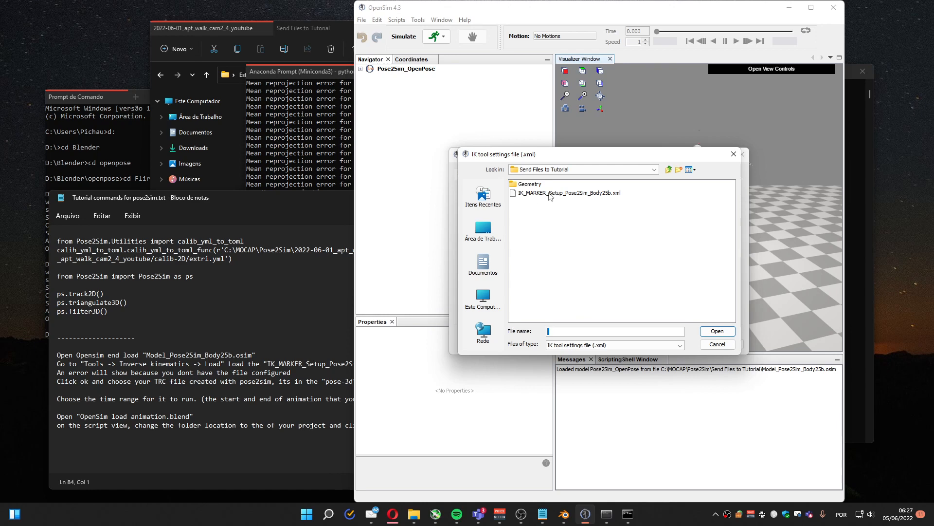
mouse_move(540, 198)
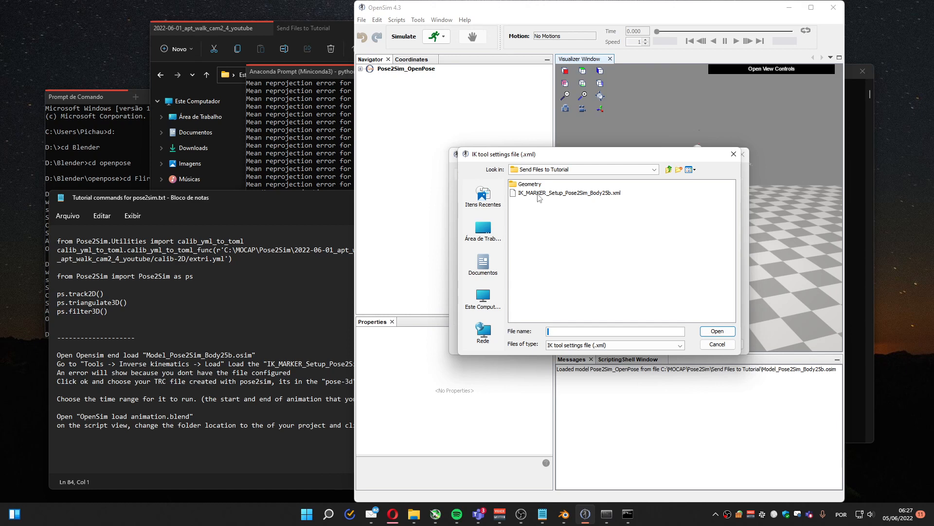
mouse_move(542, 198)
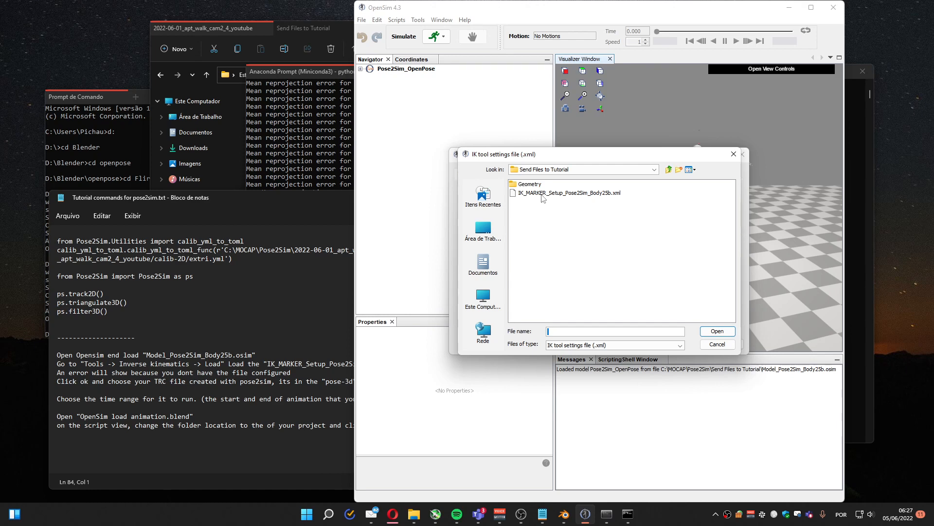
click(718, 331)
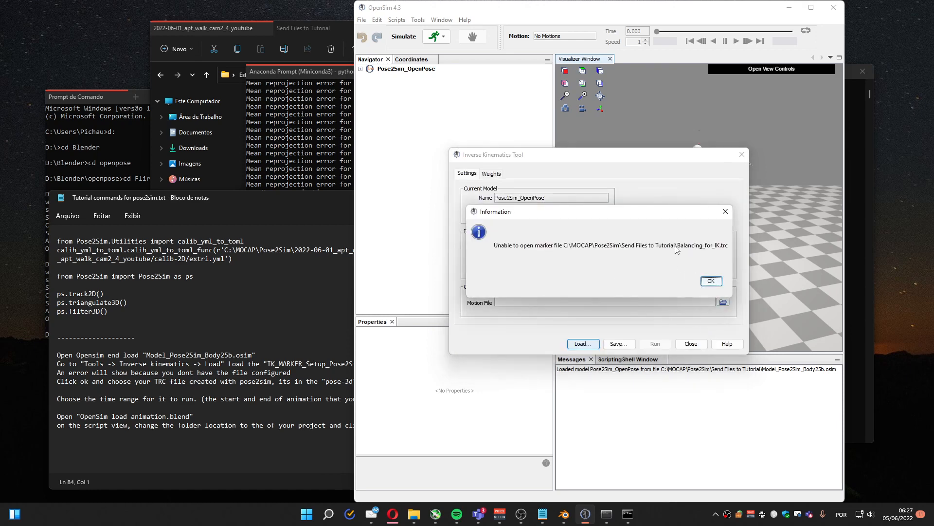
click(711, 281)
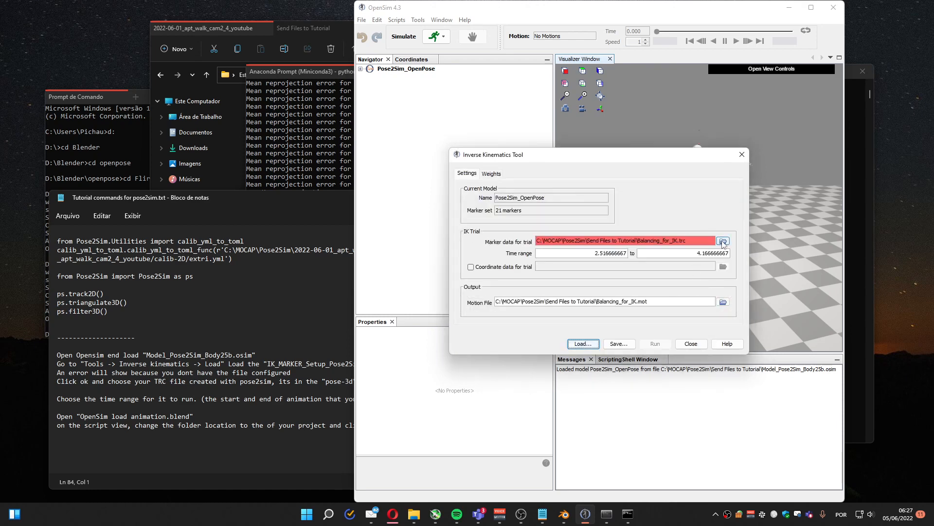
Step: Set the trial's marker data to the filtered walking .trc in pose-3d
click(723, 240)
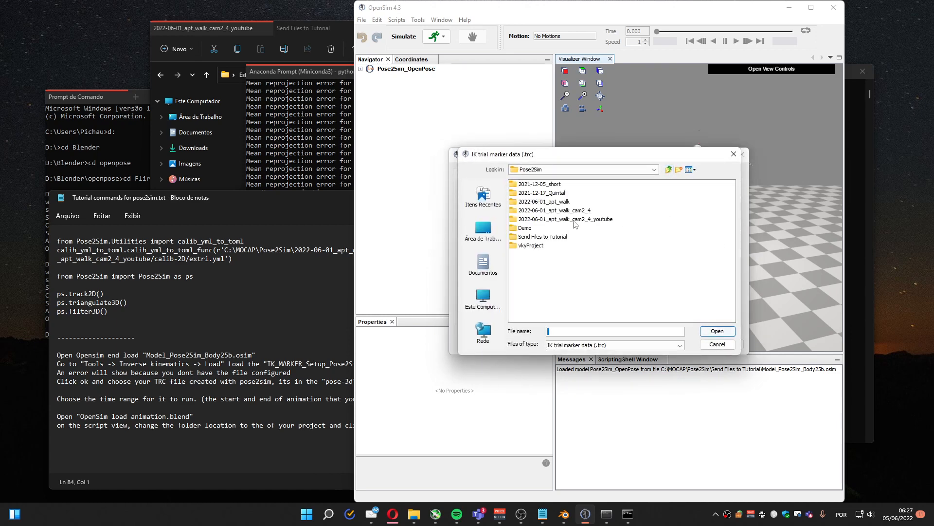
double_click(566, 219)
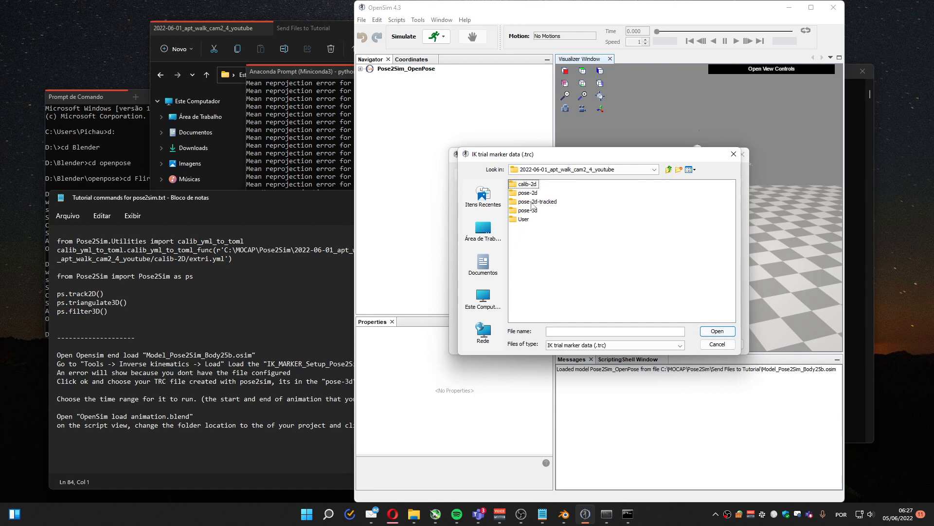
click(528, 211)
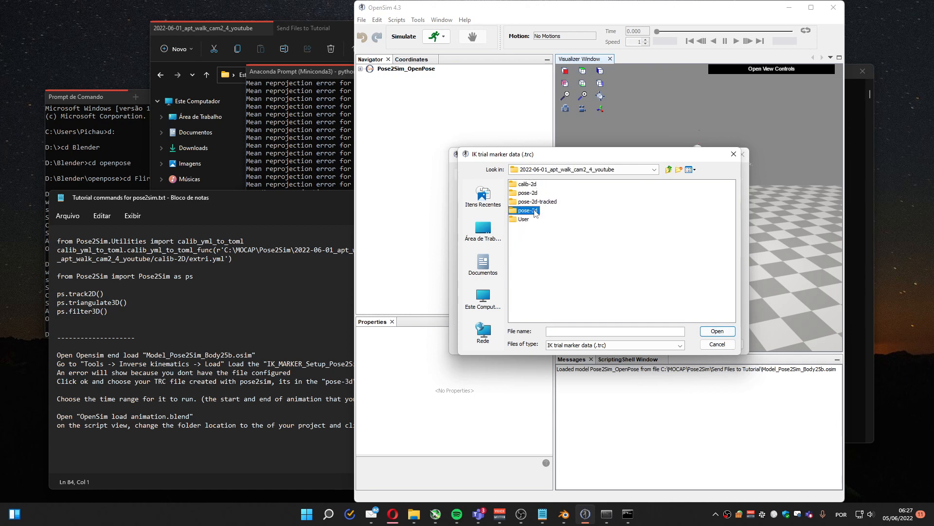
double_click(525, 211)
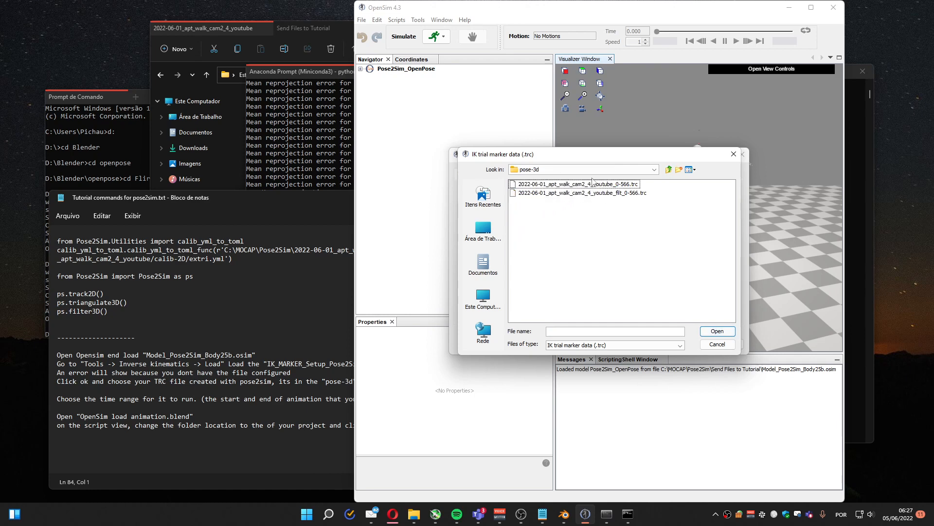
click(581, 193)
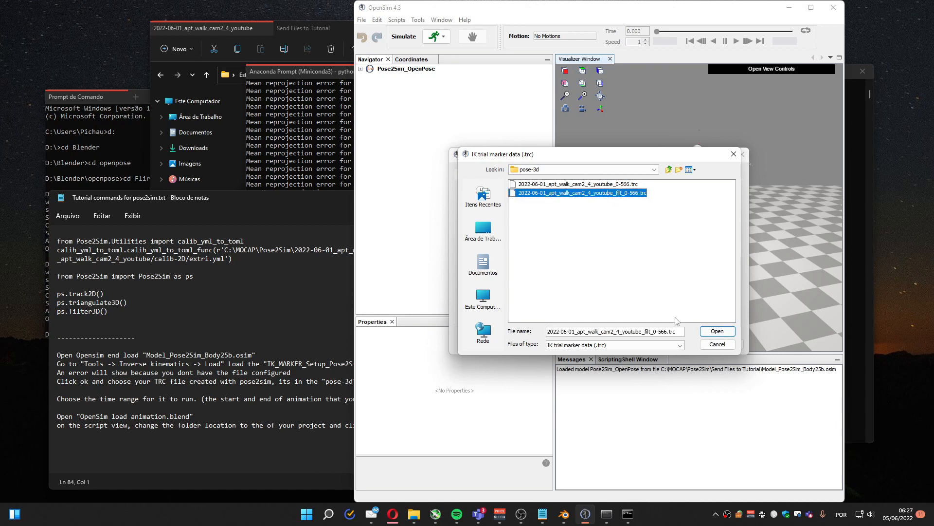
click(718, 331)
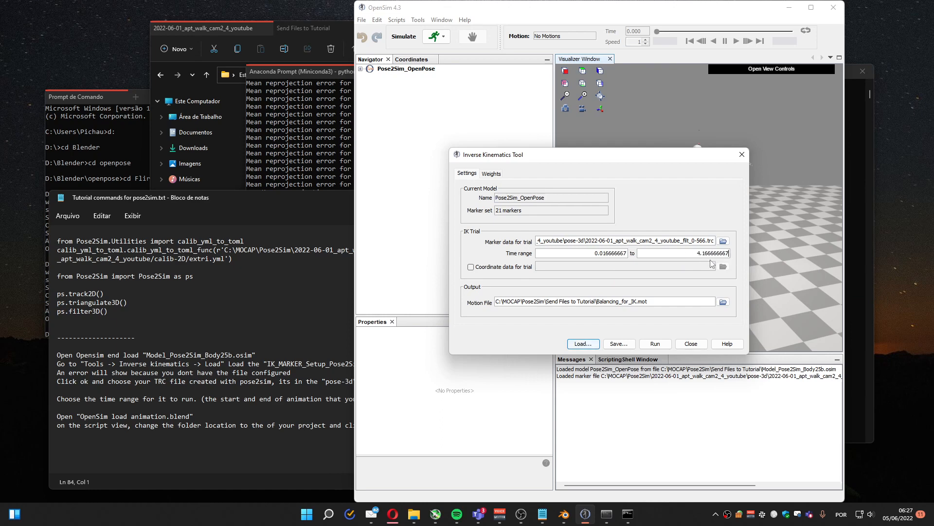
Step: Set end time to 9.433333 and save output motion as pose-3d\export
triple_click(704, 254)
text(9.433333333)
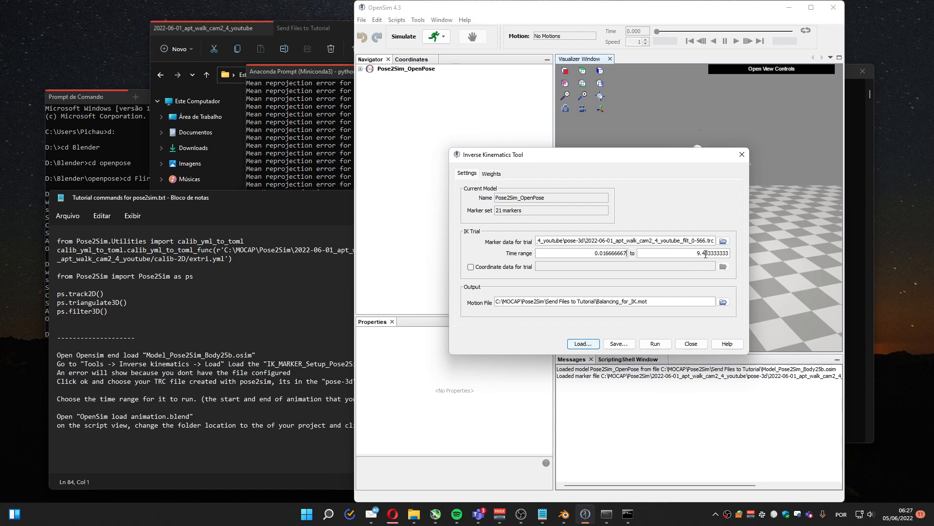
mouse_move(695, 301)
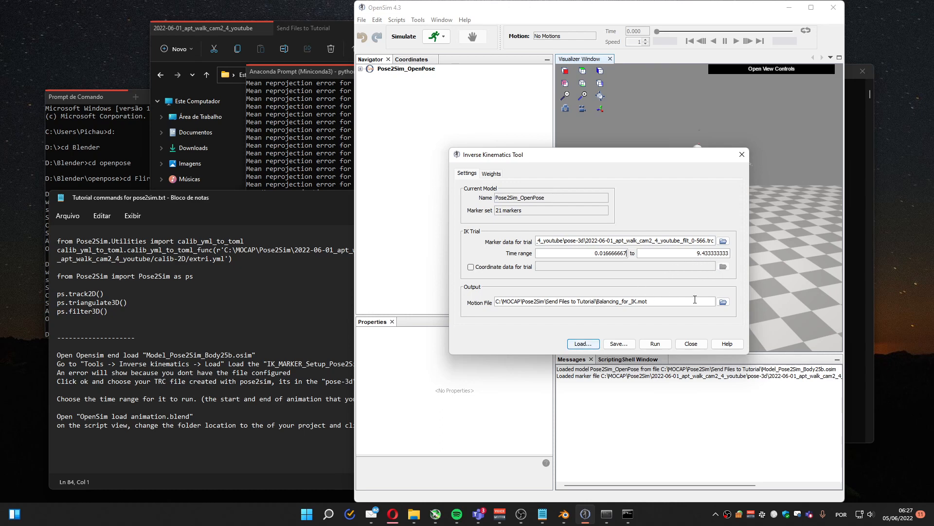
click(723, 301)
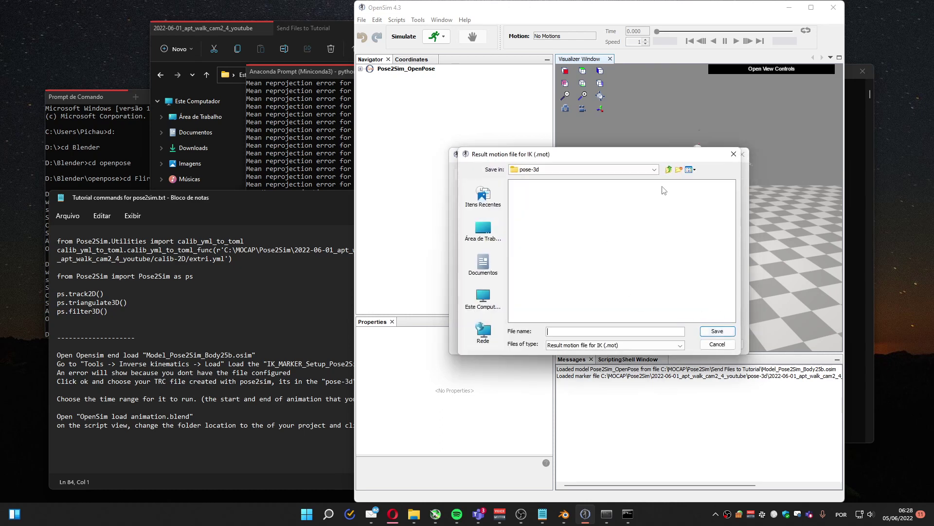
click(668, 170)
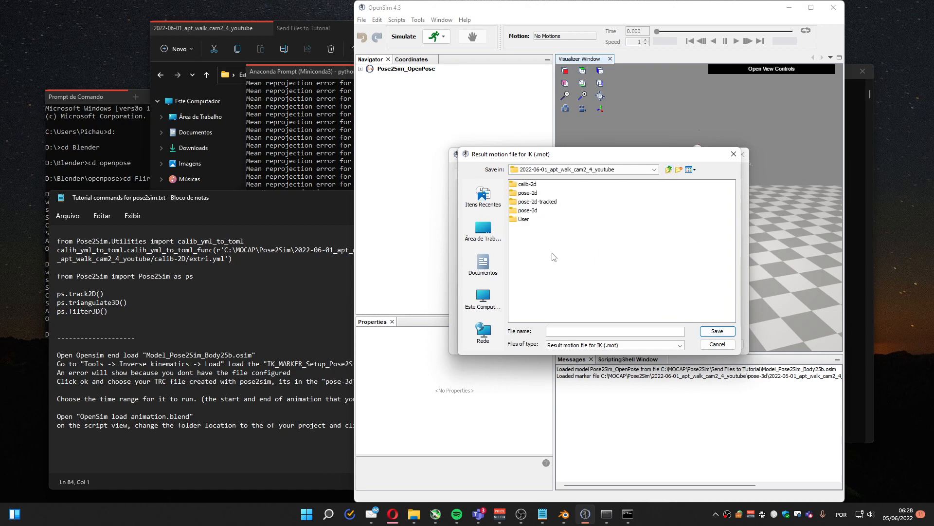
mouse_move(530, 212)
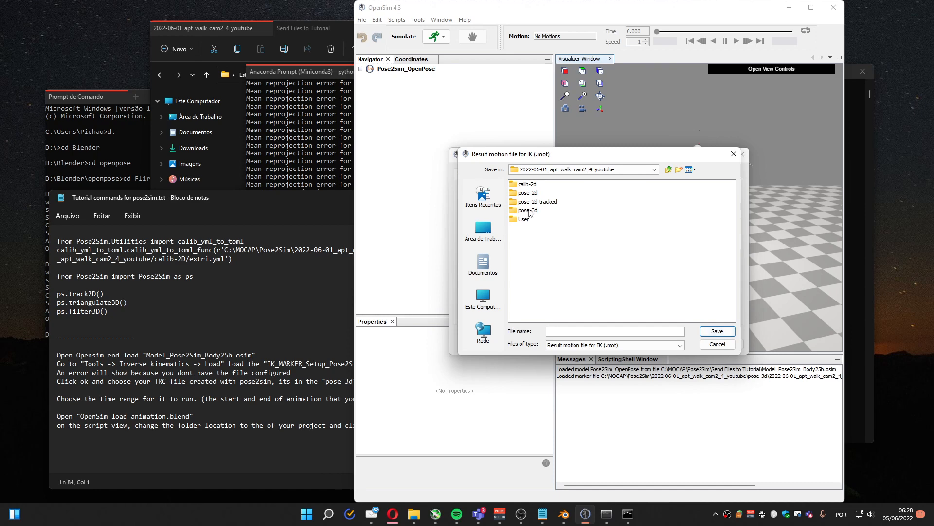
double_click(527, 210)
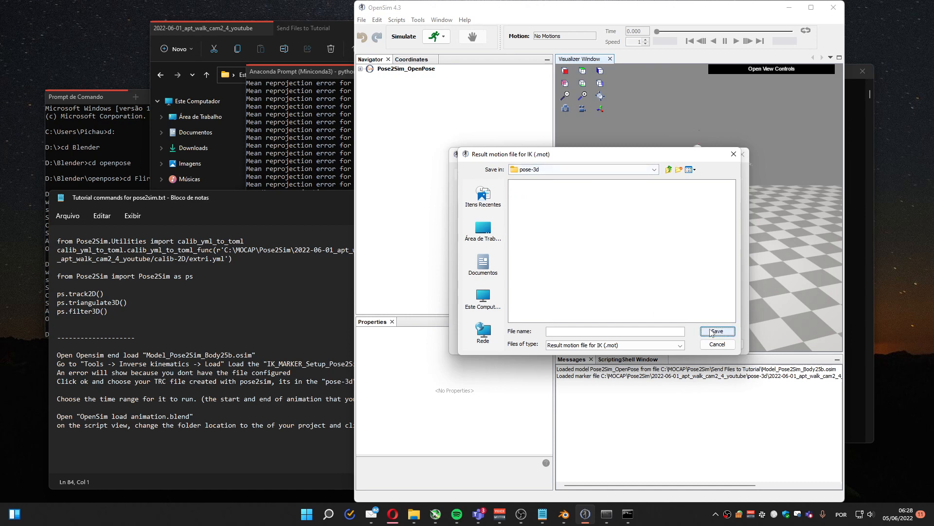
click(615, 331)
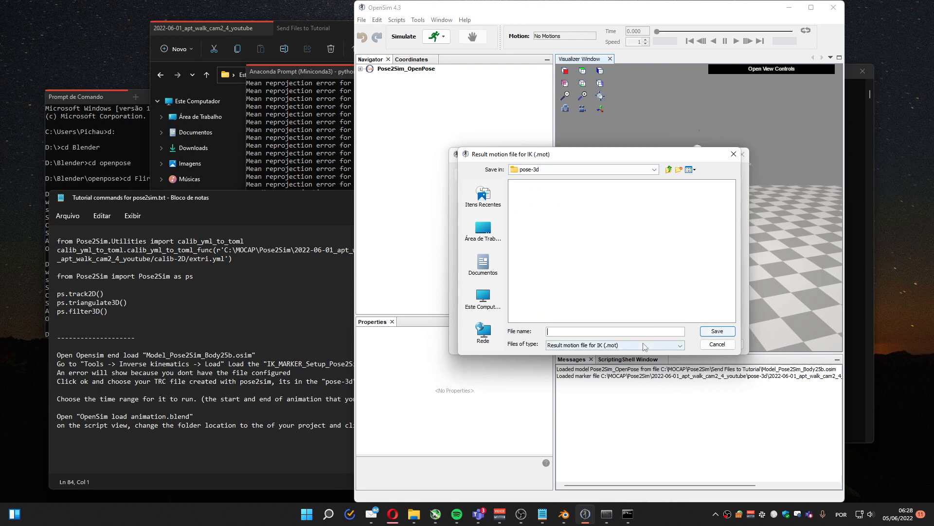
click(717, 331)
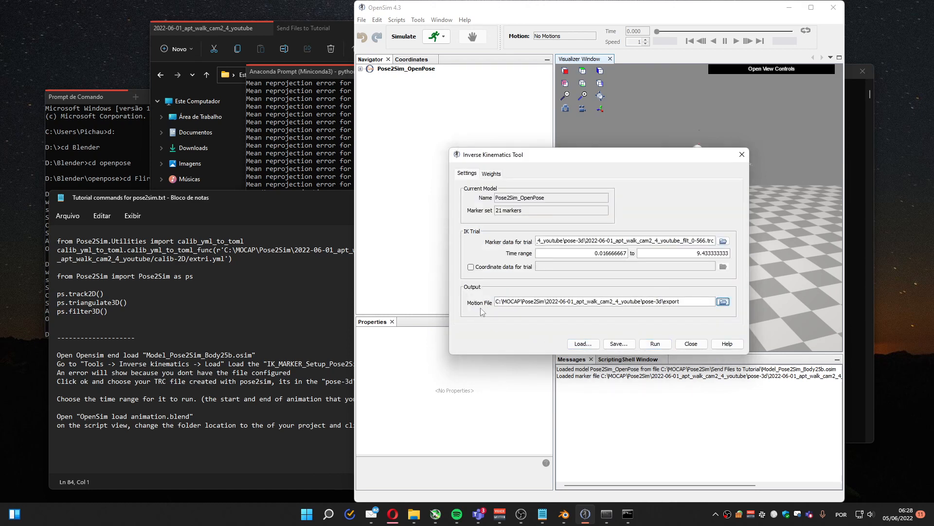
Step: Run inverse kinematics over all 566 walking frames
click(655, 343)
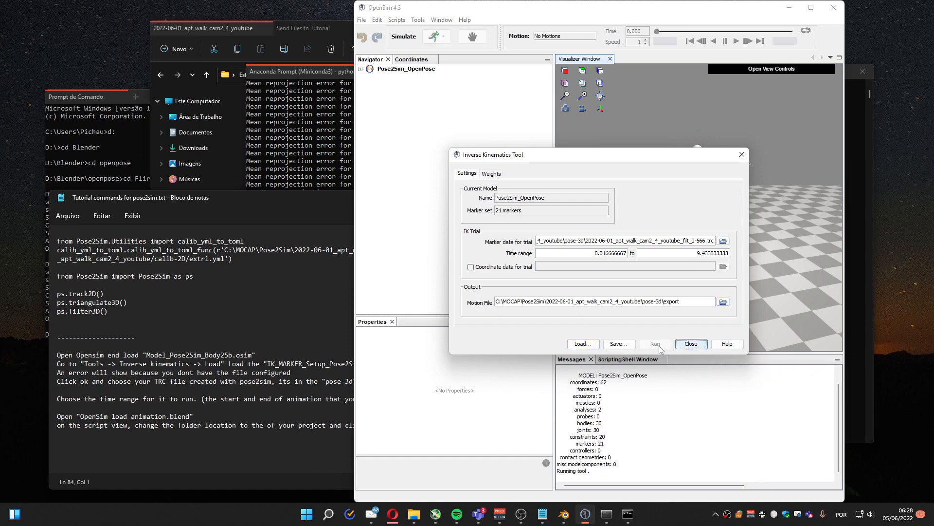
click(655, 344)
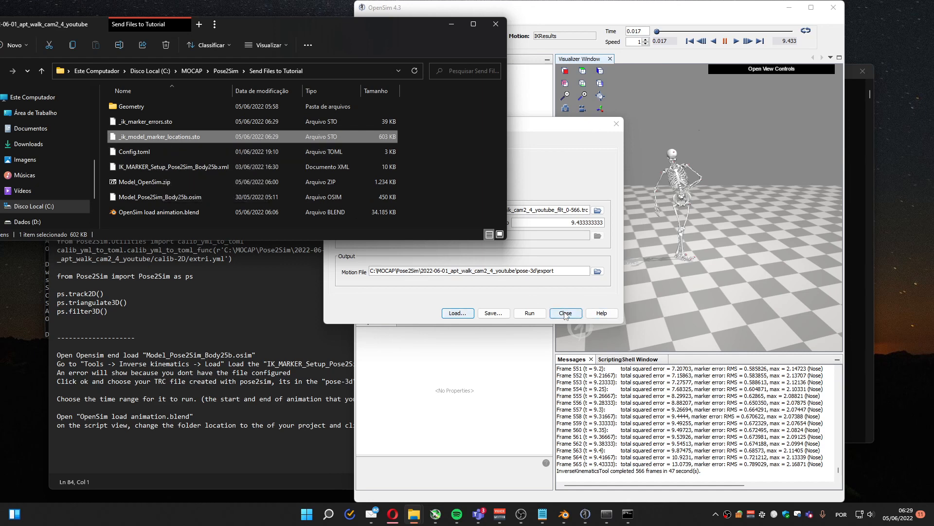
Step: Close the IK tool and copy the Send Files to Tutorial folder path
click(565, 313)
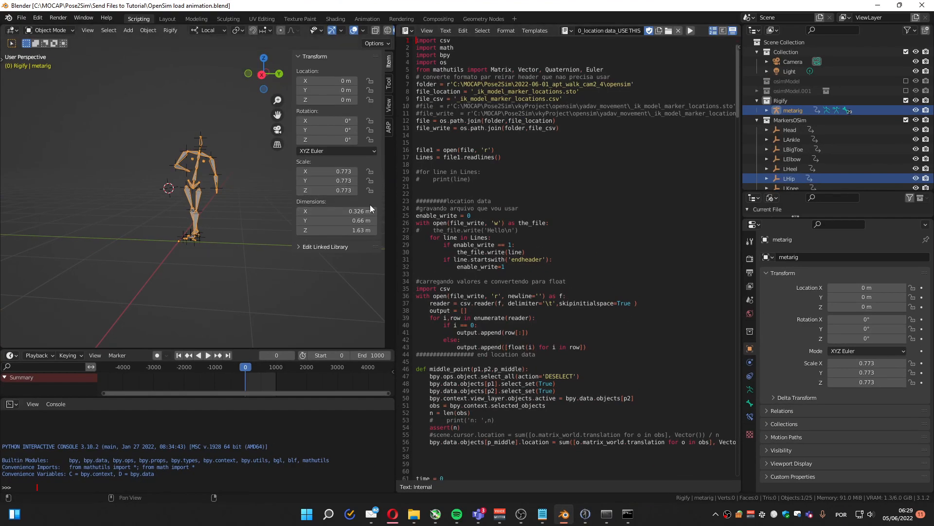
mouse_move(384, 201)
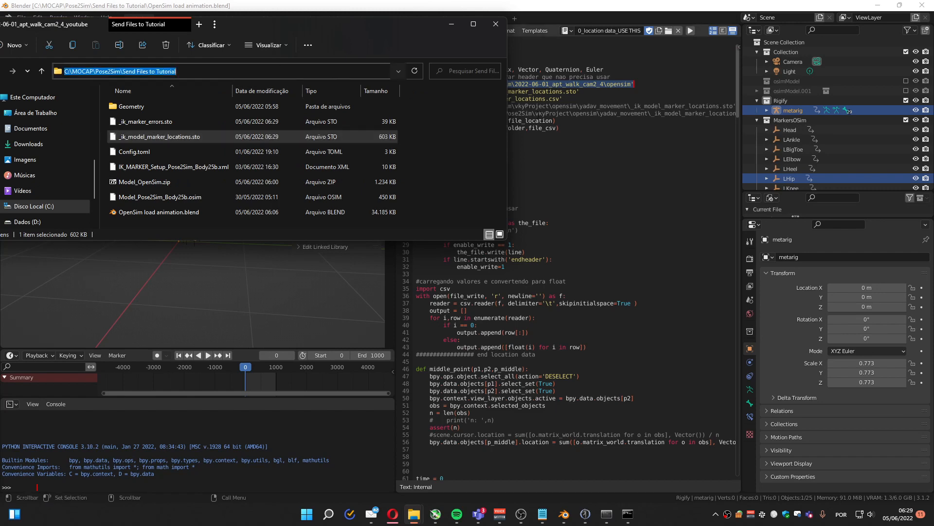
click(495, 23)
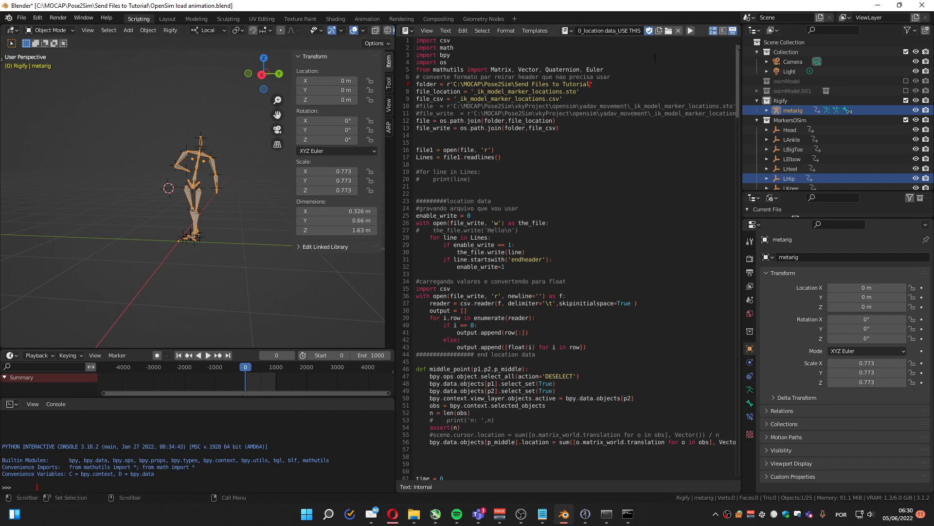
mouse_move(690, 31)
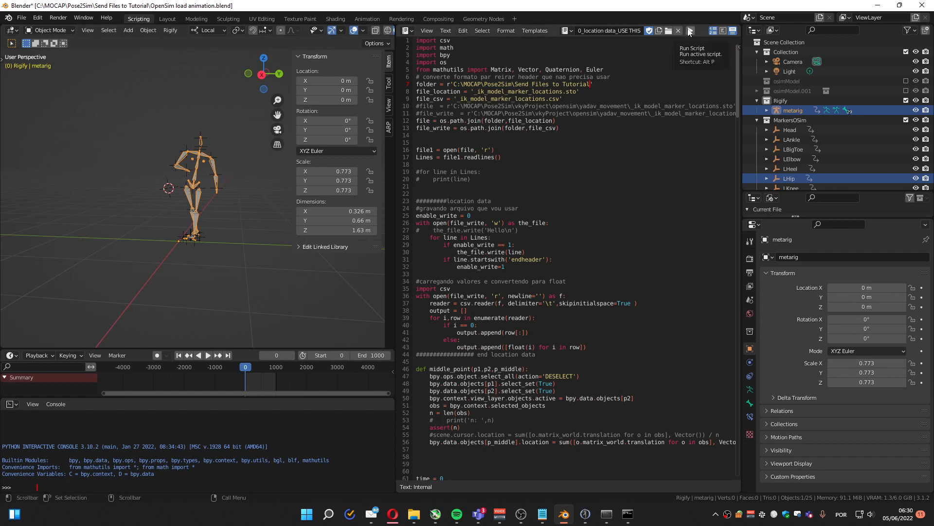
mouse_move(692, 95)
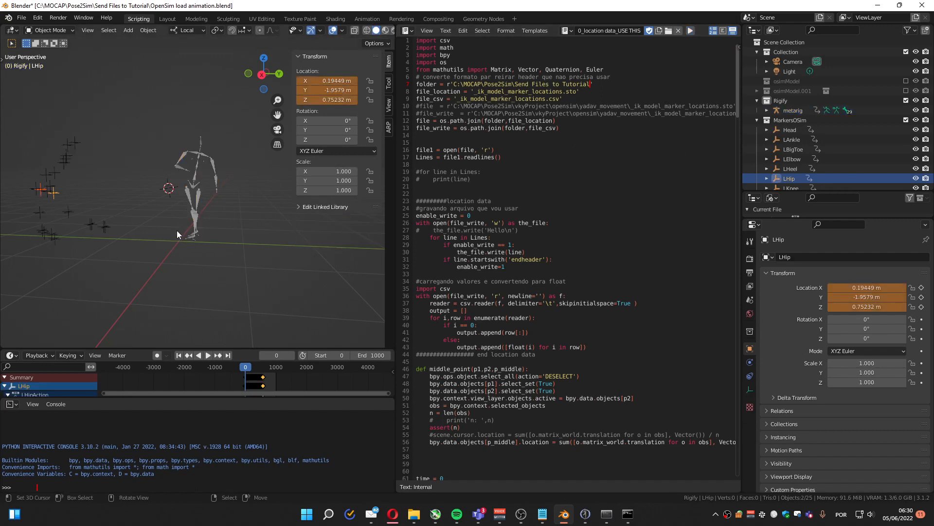
Step: Play the keyframed marker walking animation, then pause it
click(208, 355)
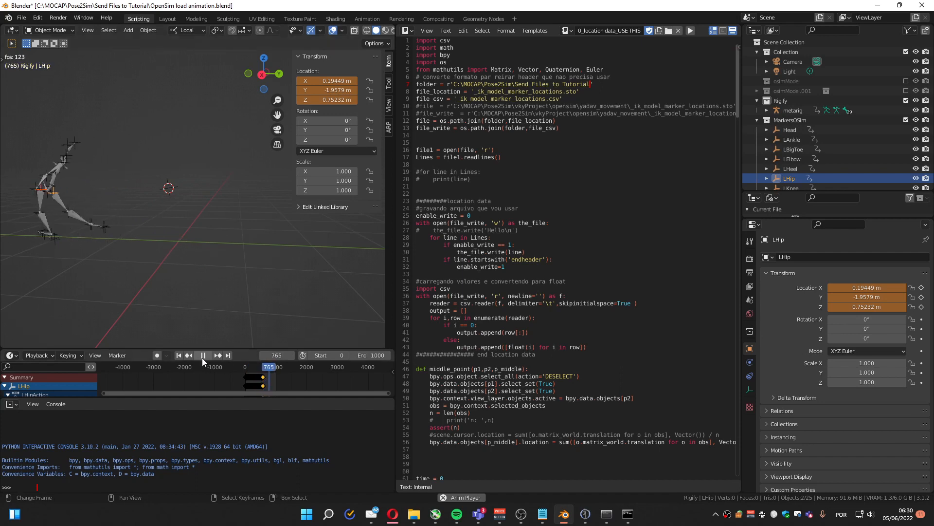
click(203, 354)
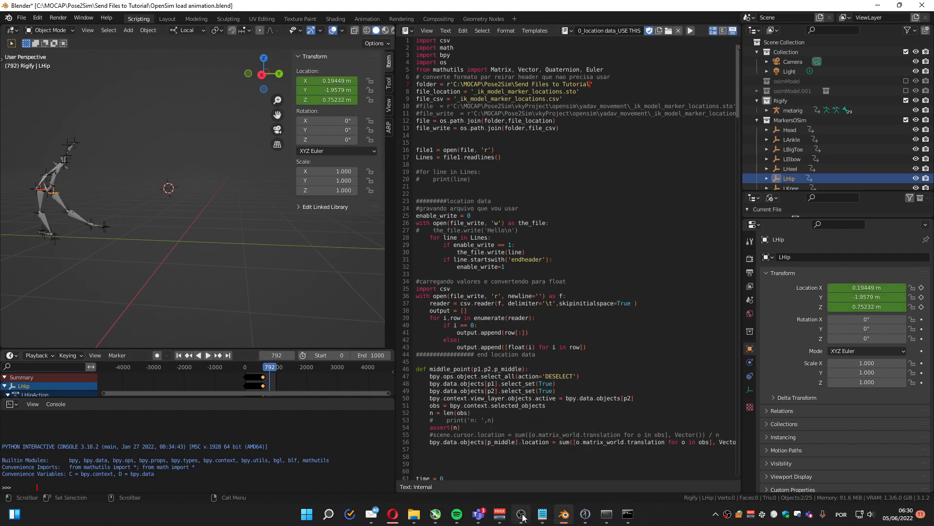
click(521, 514)
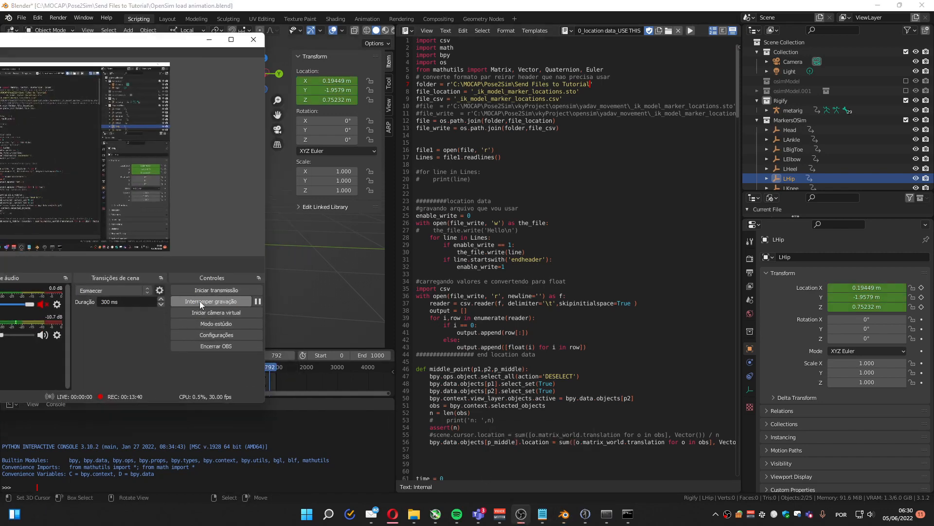